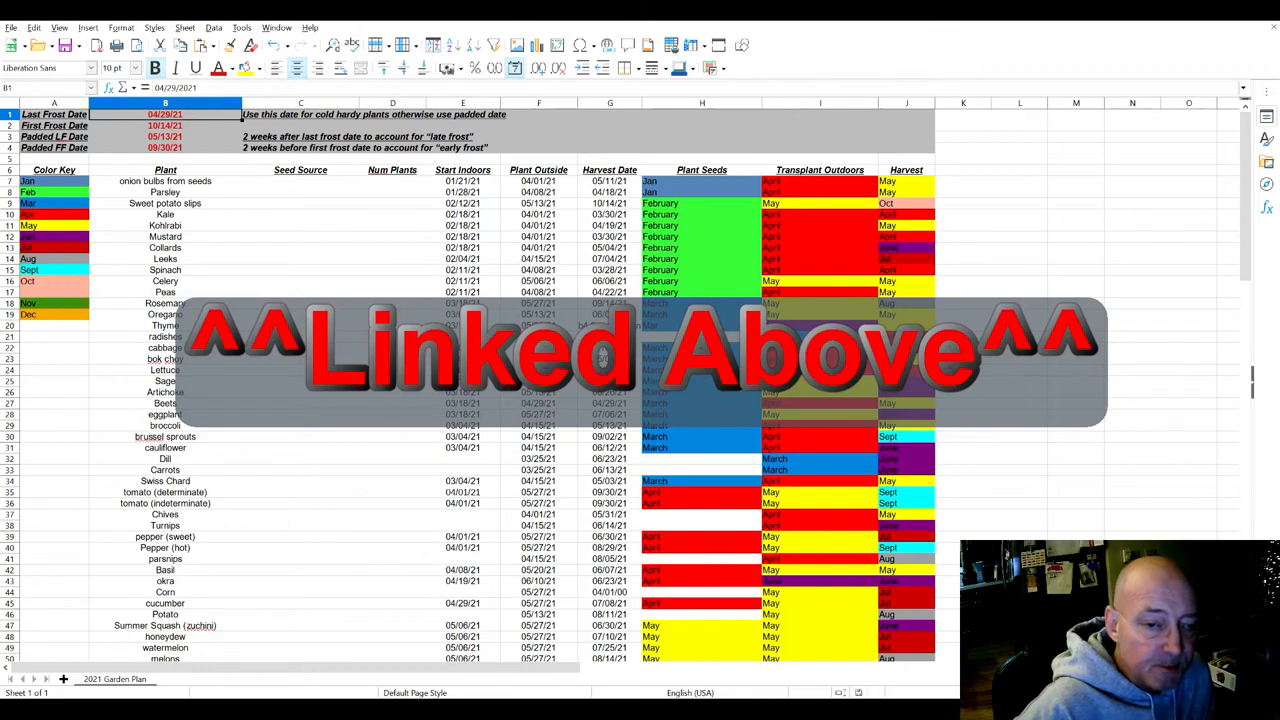
pyautogui.moveTo(137, 182)
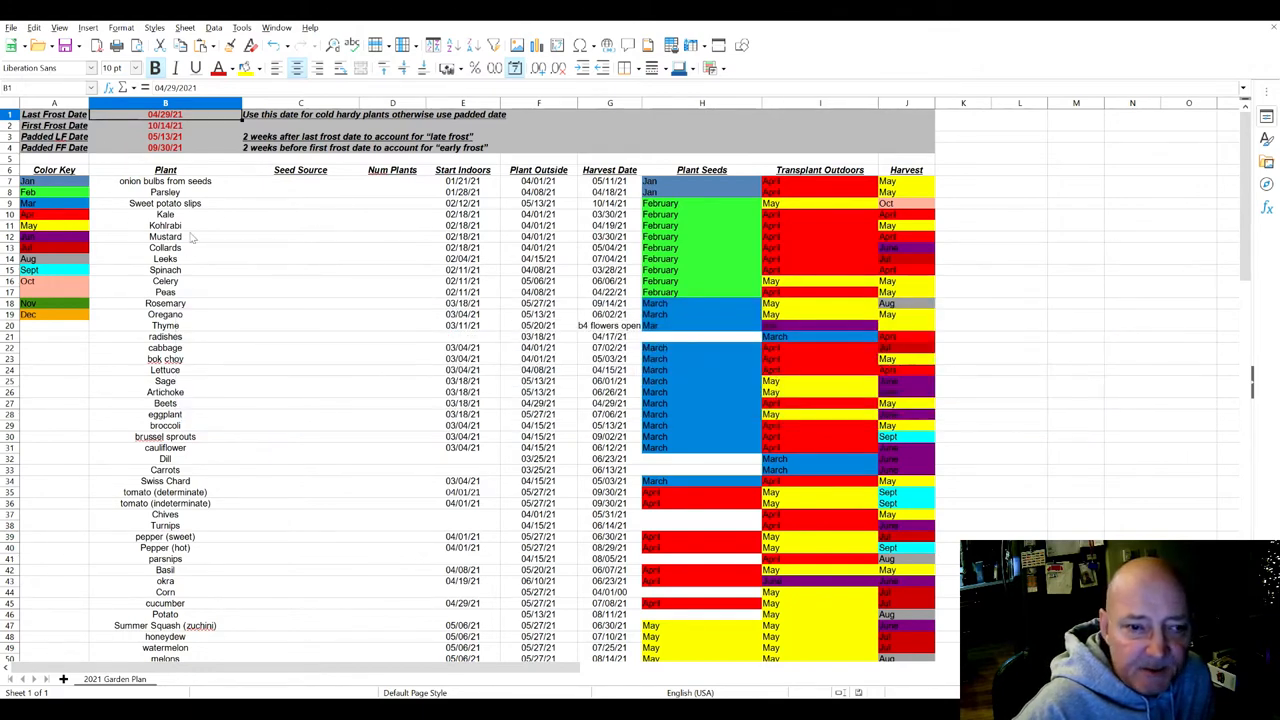
pyautogui.moveTo(227, 238)
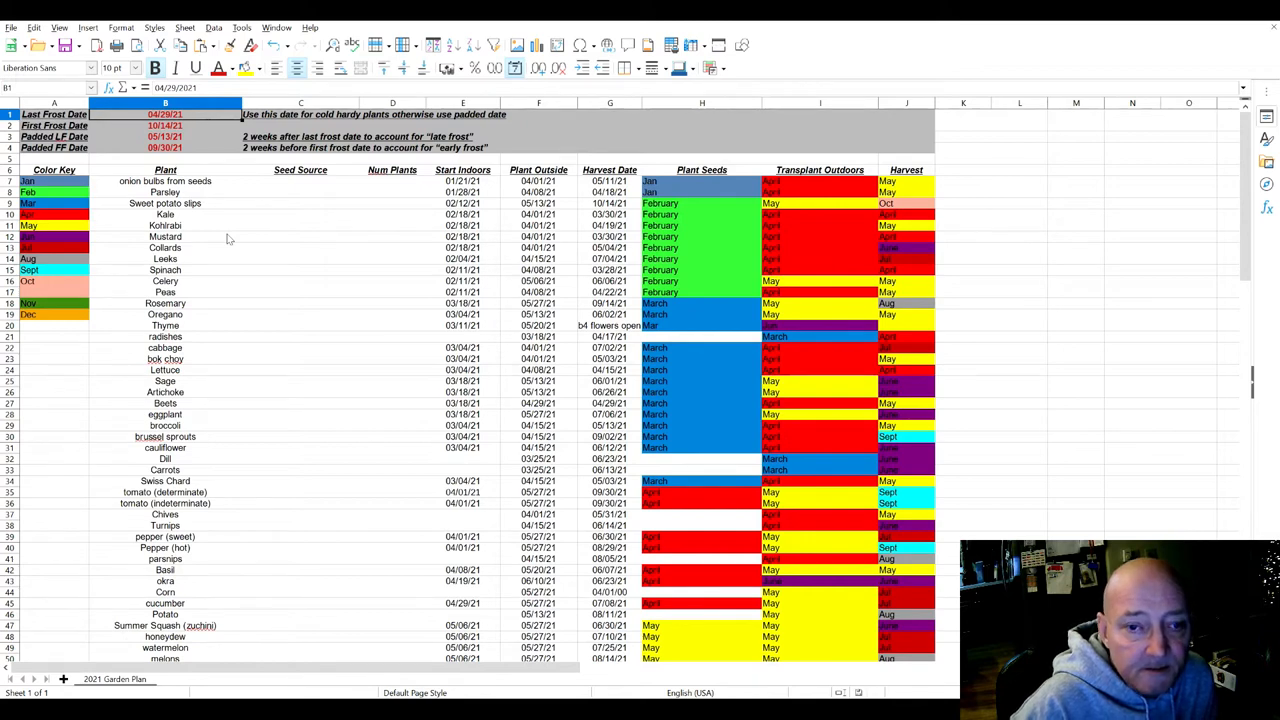
pyautogui.moveTo(131, 273)
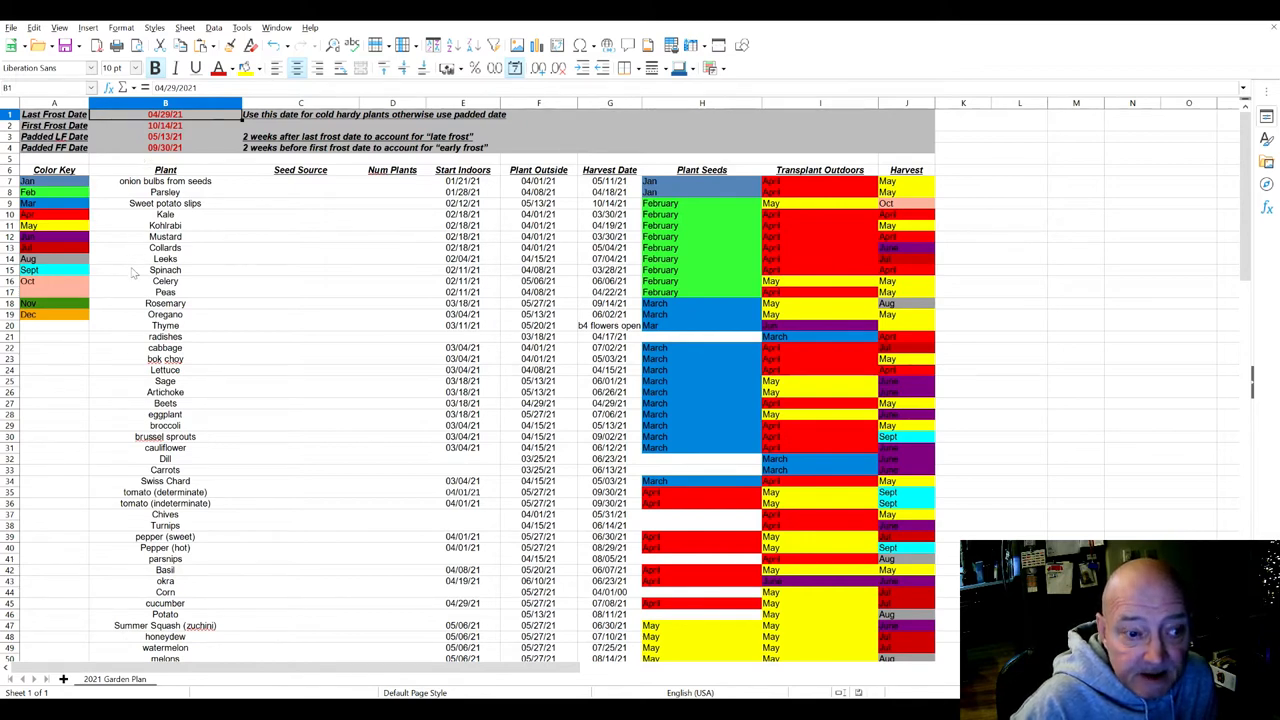
pyautogui.moveTo(245, 155)
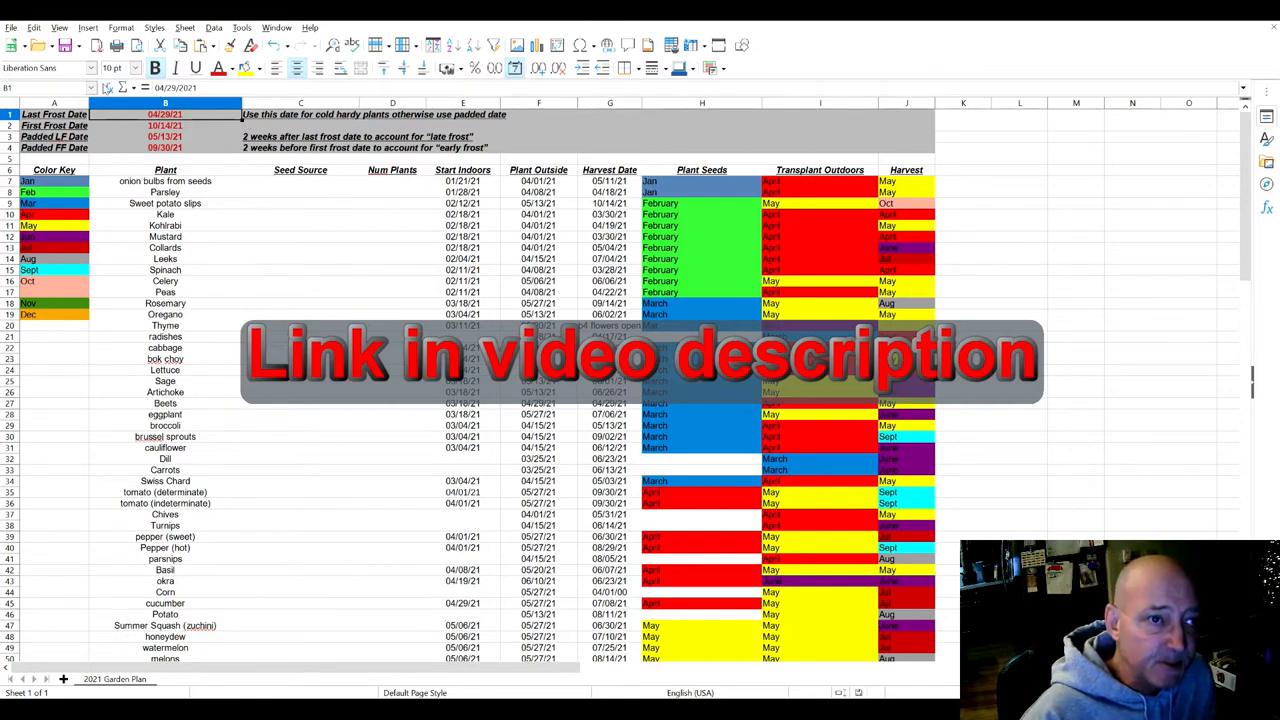
# Inspect the first and last frost dates, their padded formulas, and the onion start-indoors formula.
pyautogui.click(164, 125)
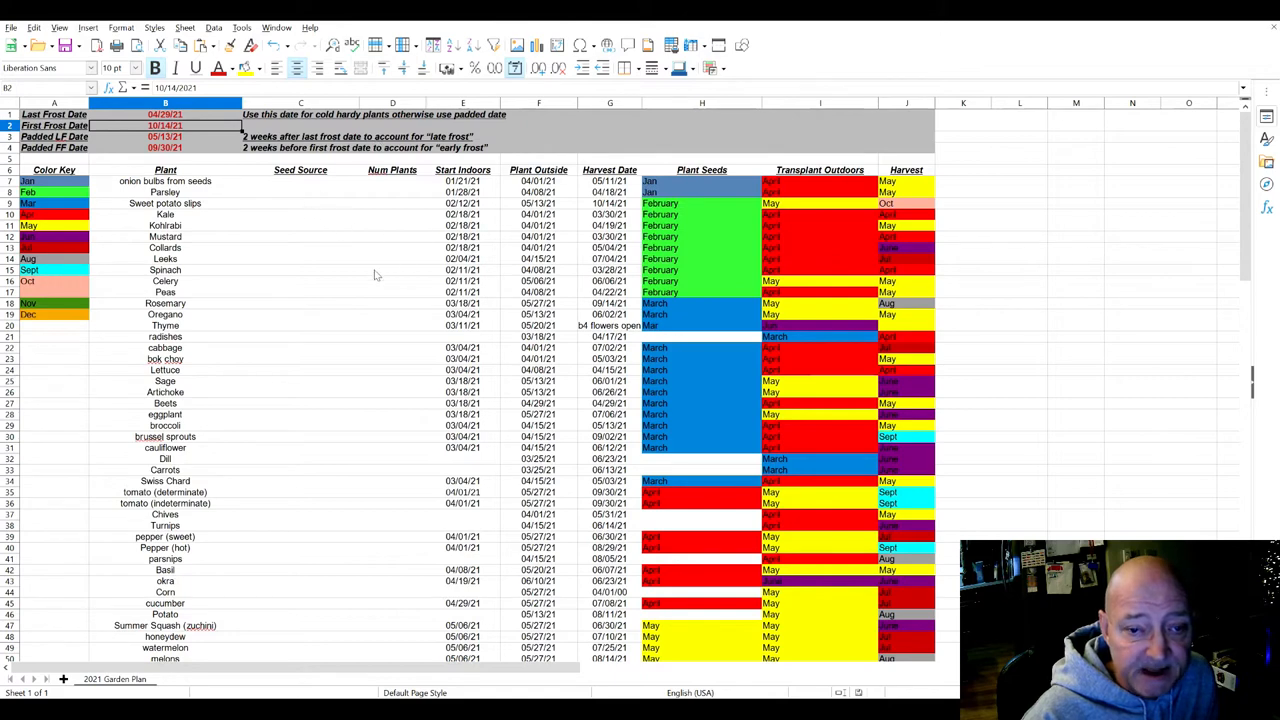
pyautogui.moveTo(310, 140)
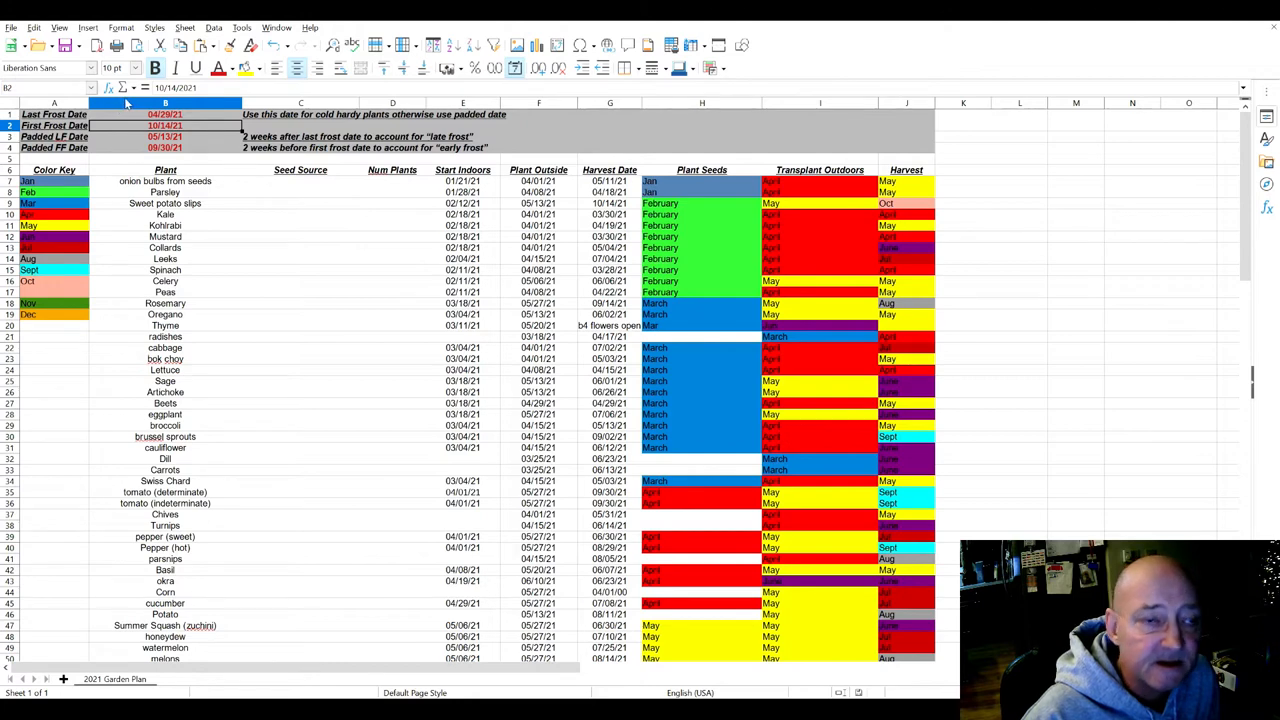
pyautogui.click(164, 136)
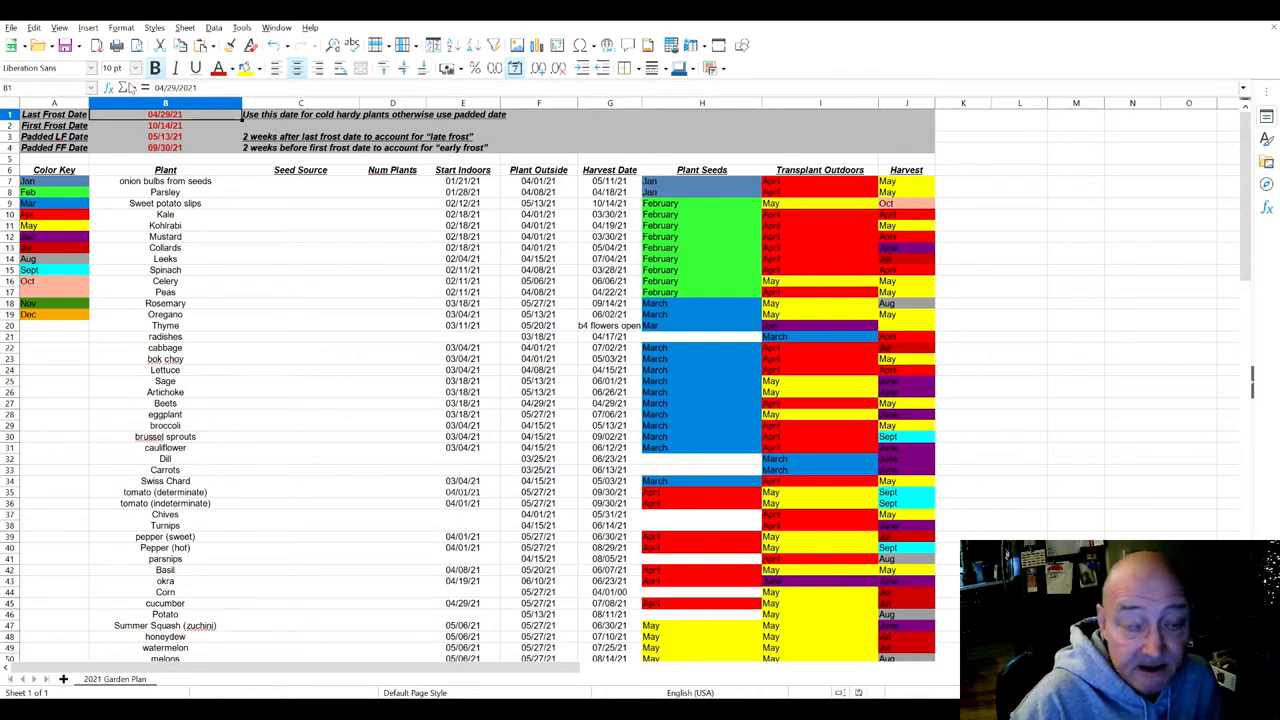
pyautogui.click(164, 136)
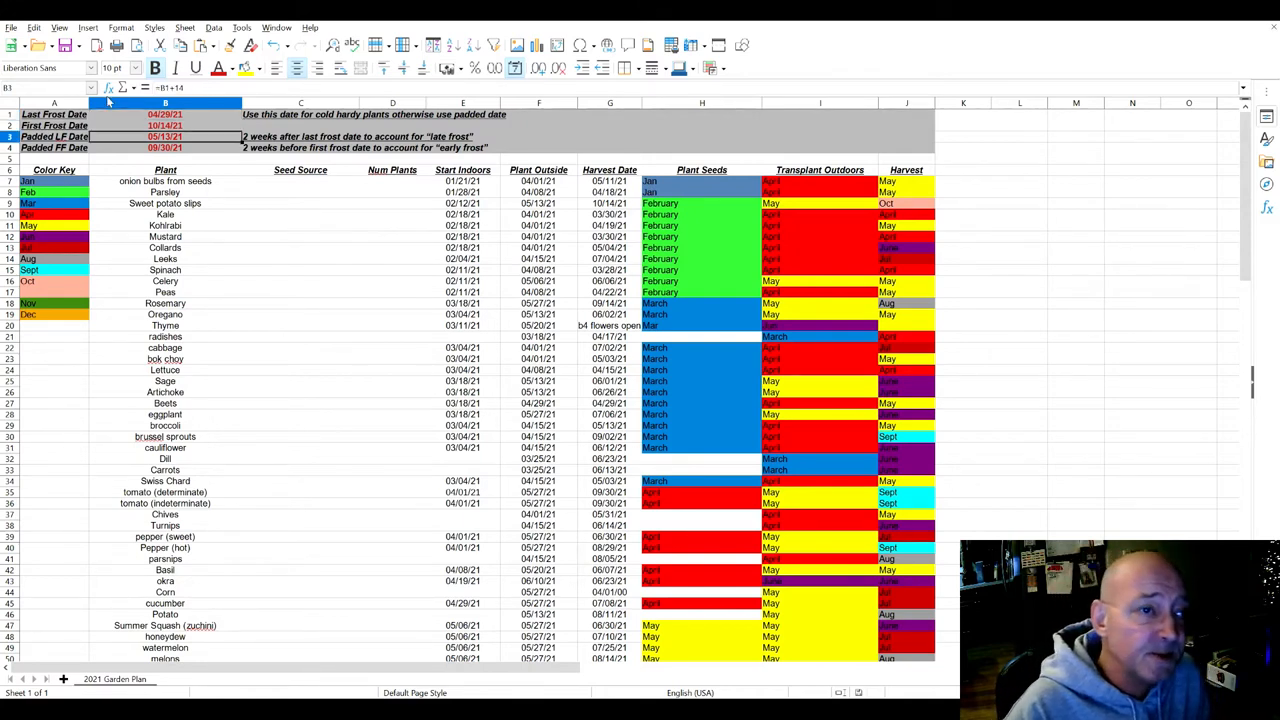
pyautogui.click(47, 67)
pyautogui.write('Arial')
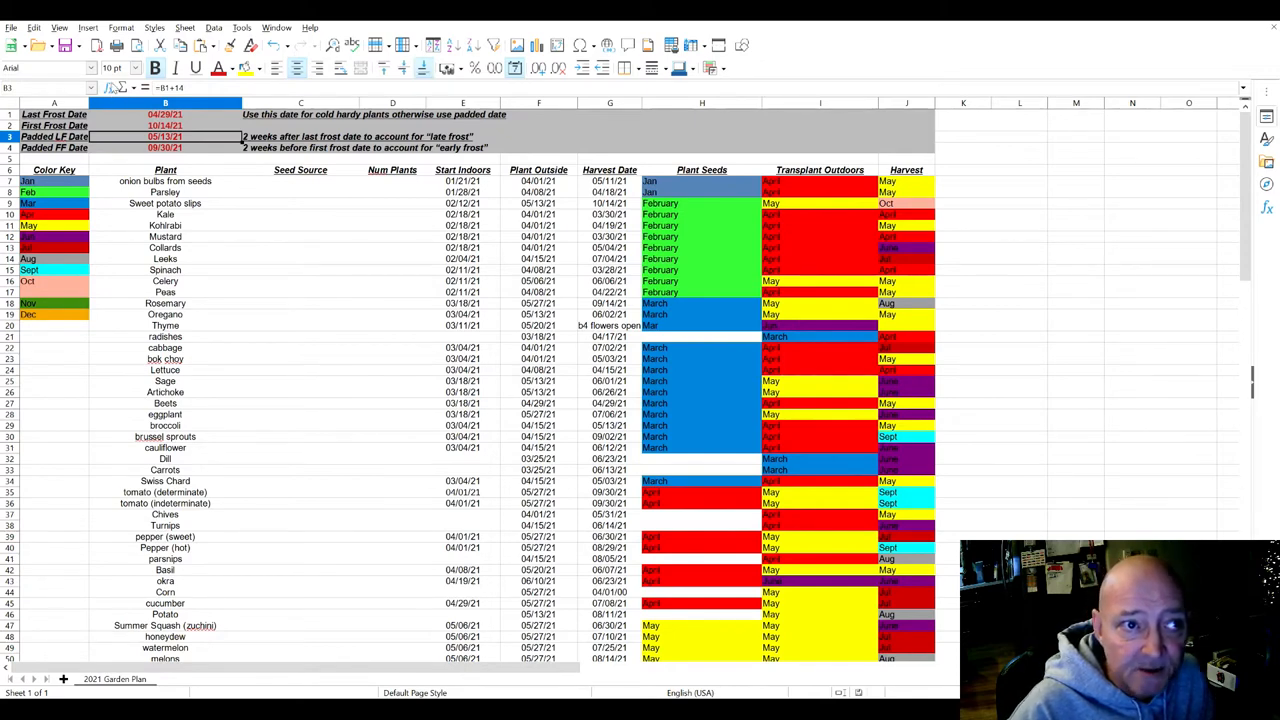
pyautogui.click(164, 113)
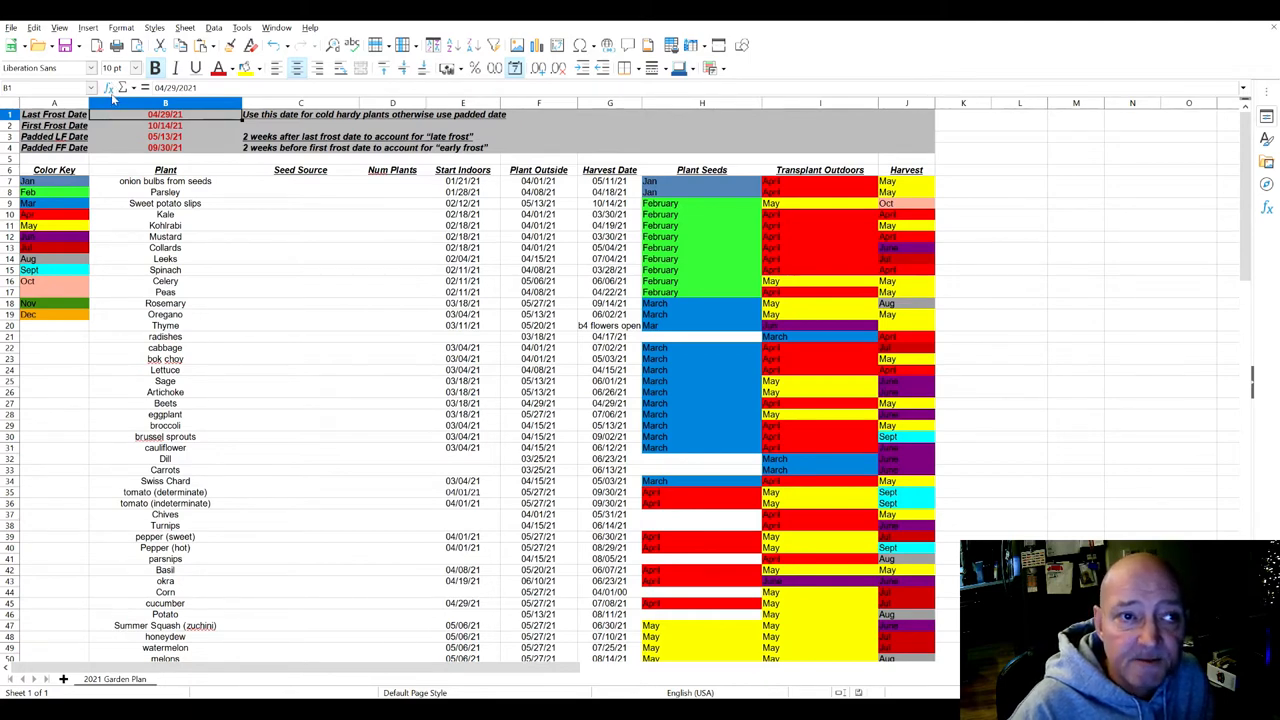
pyautogui.click(164, 147)
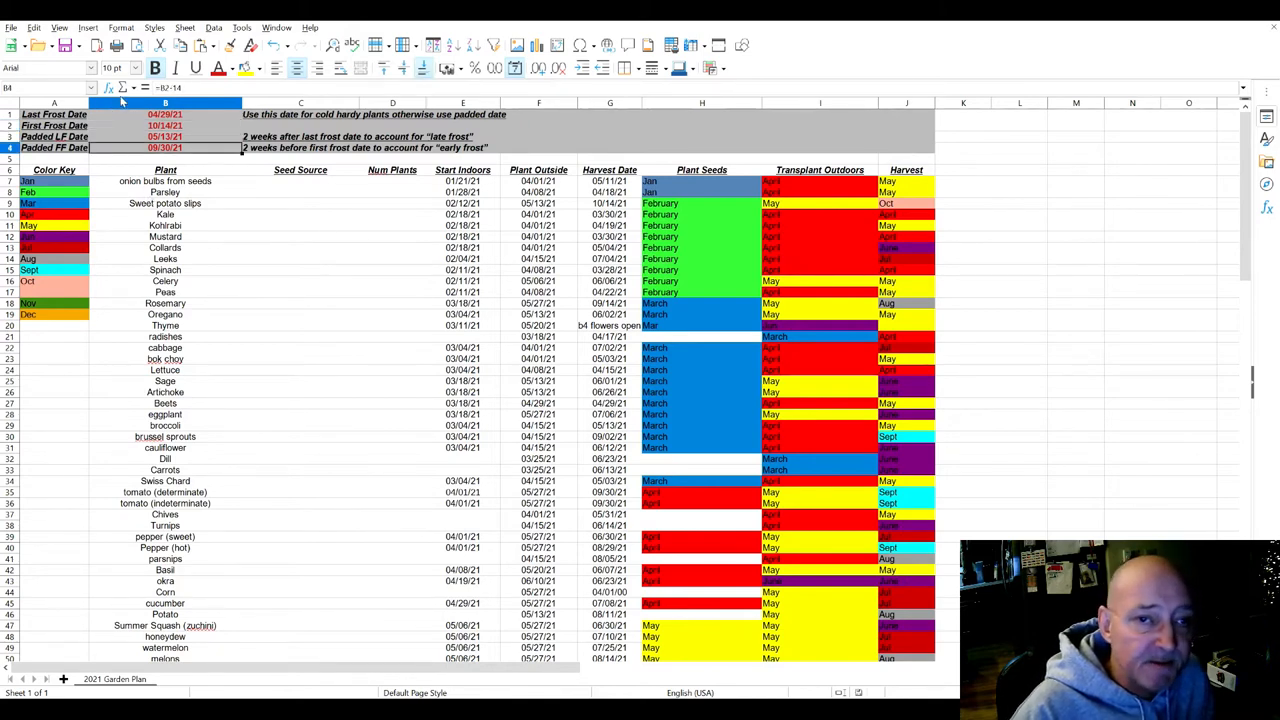
pyautogui.click(164, 114)
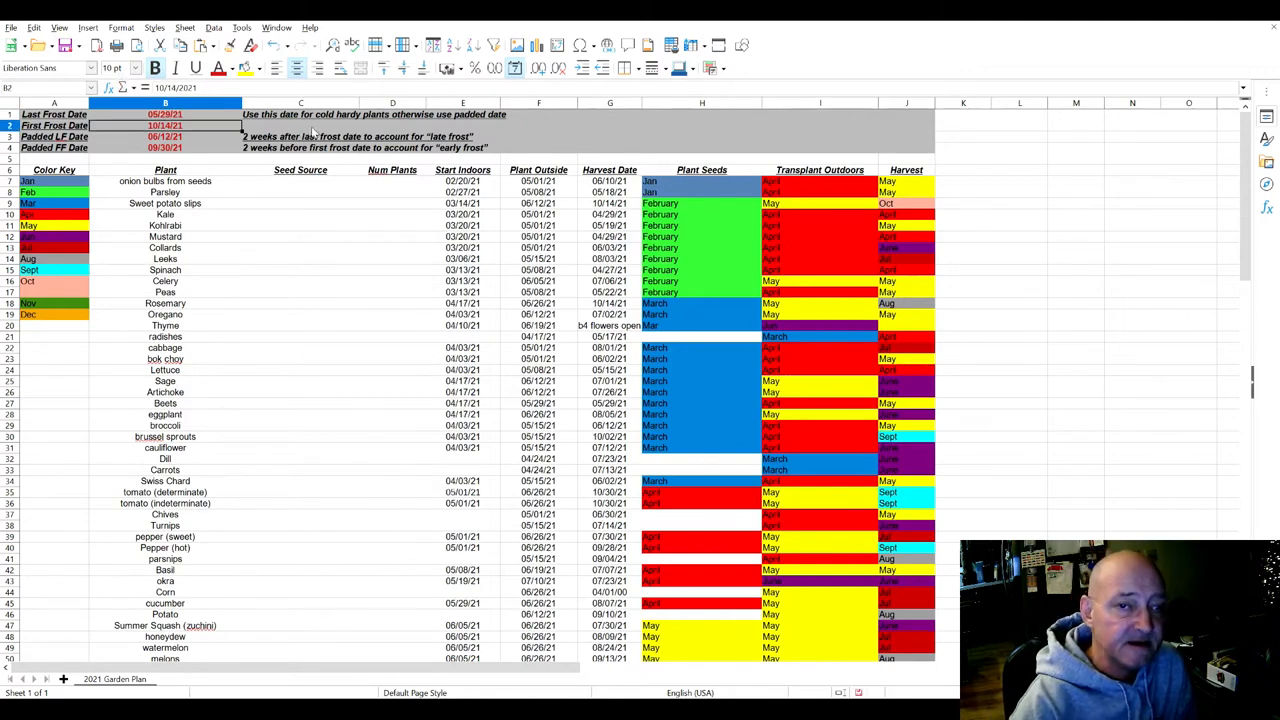
pyautogui.click(463, 181)
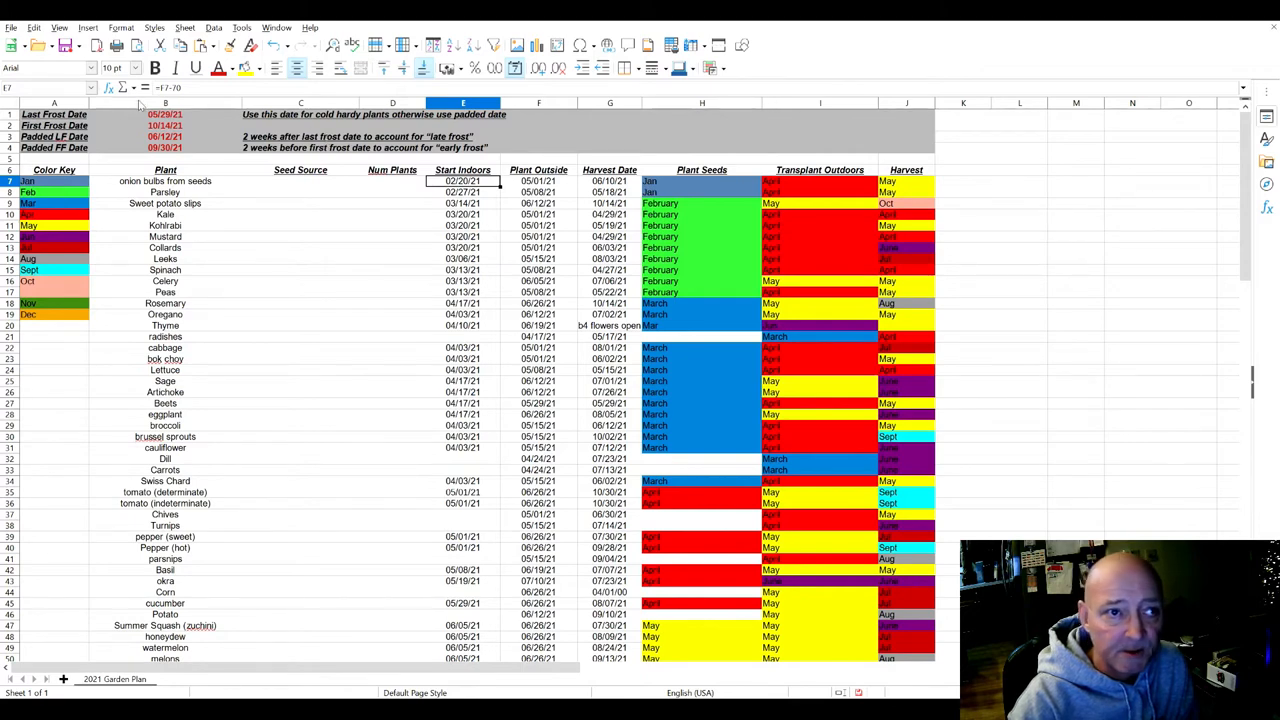
pyautogui.click(164, 114)
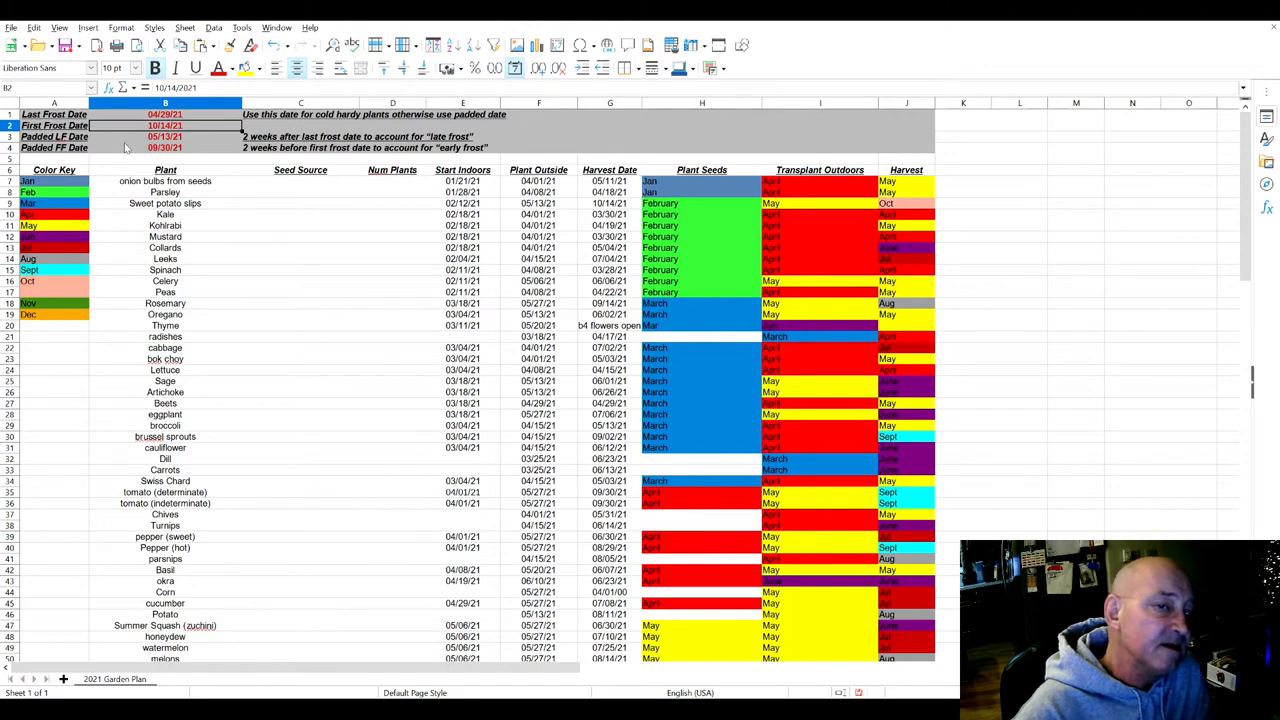
pyautogui.moveTo(124, 167)
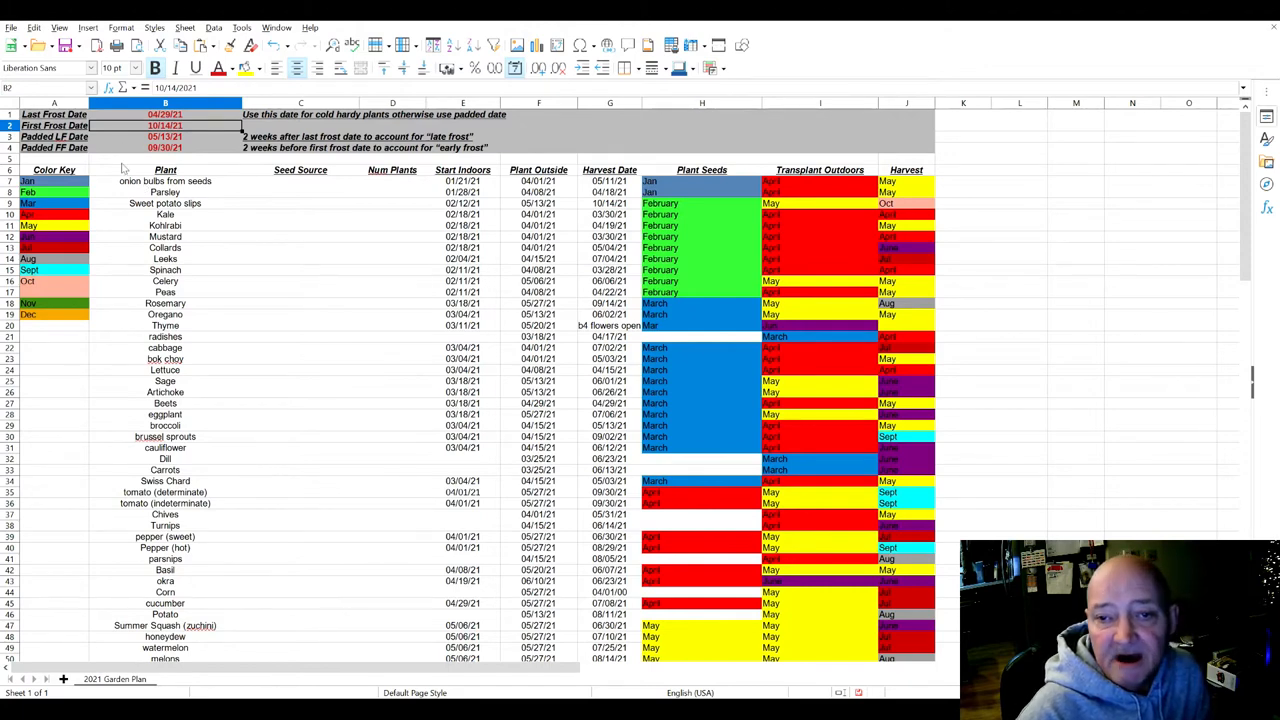
pyautogui.moveTo(125, 168)
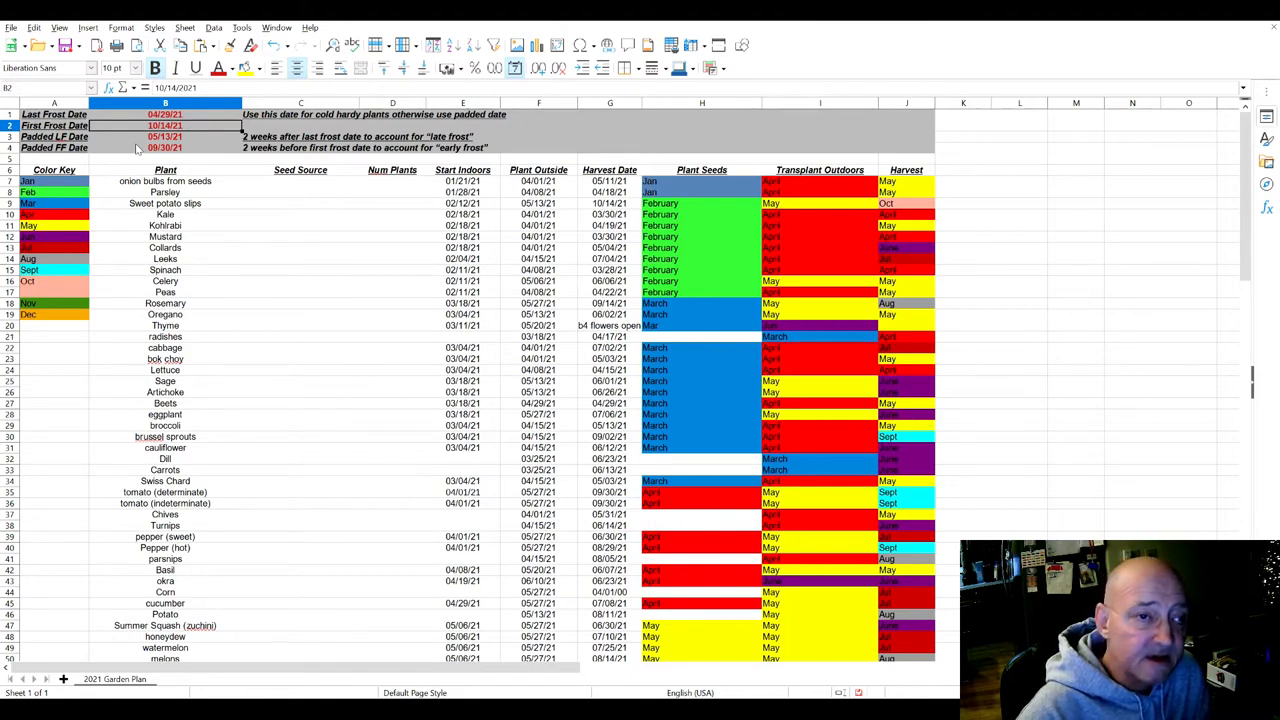
pyautogui.moveTo(110, 163)
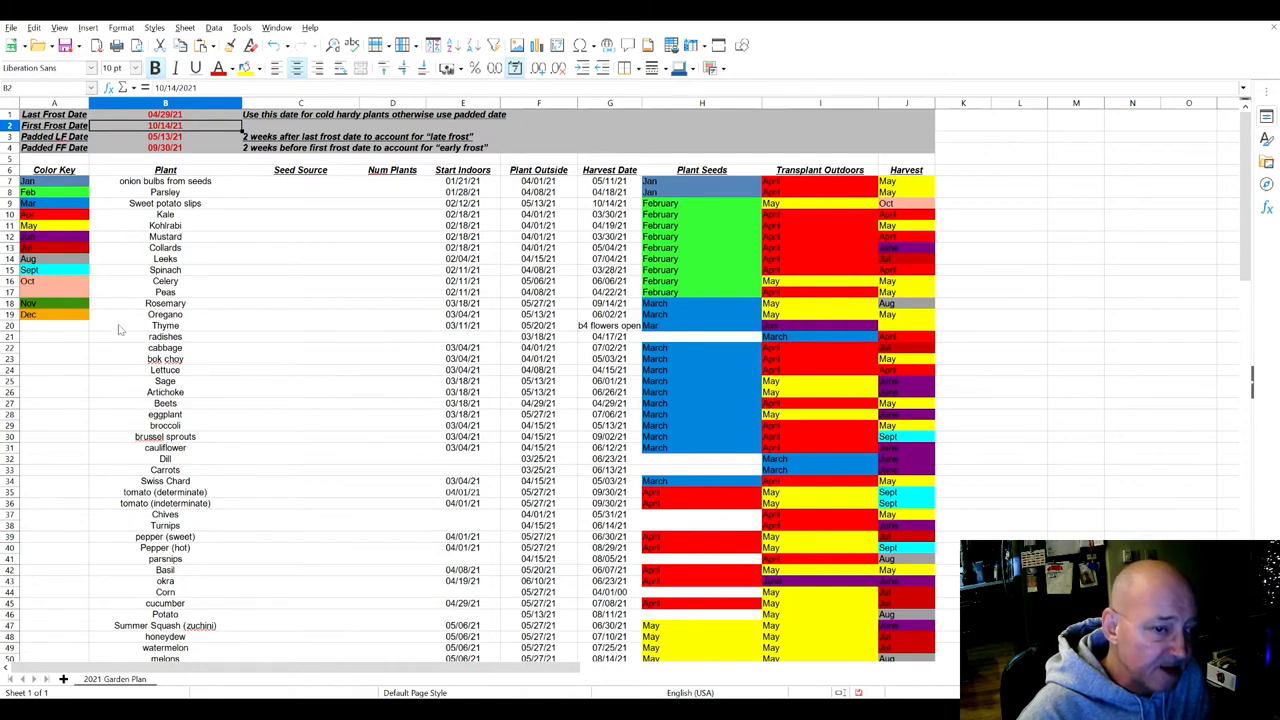
# Change cell B35's plant name to 'Roma tomato (determinate)'.
pyautogui.click(165, 492)
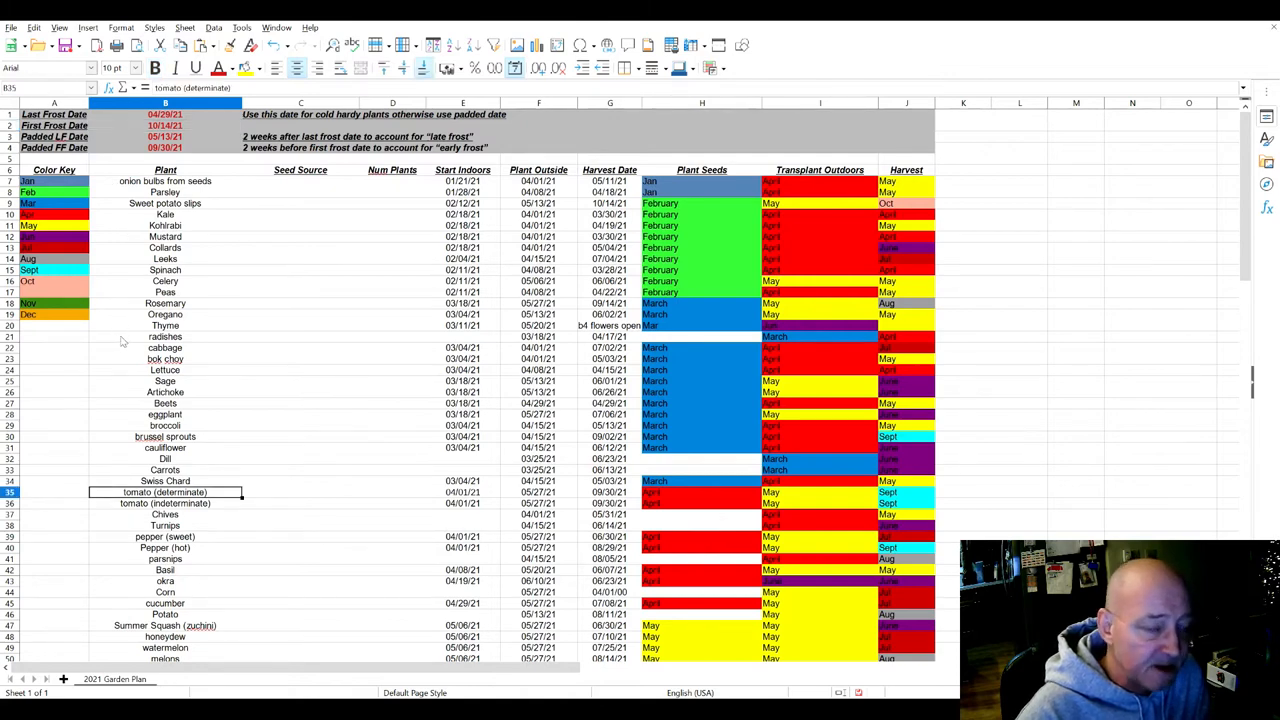
pyautogui.moveTo(108, 341)
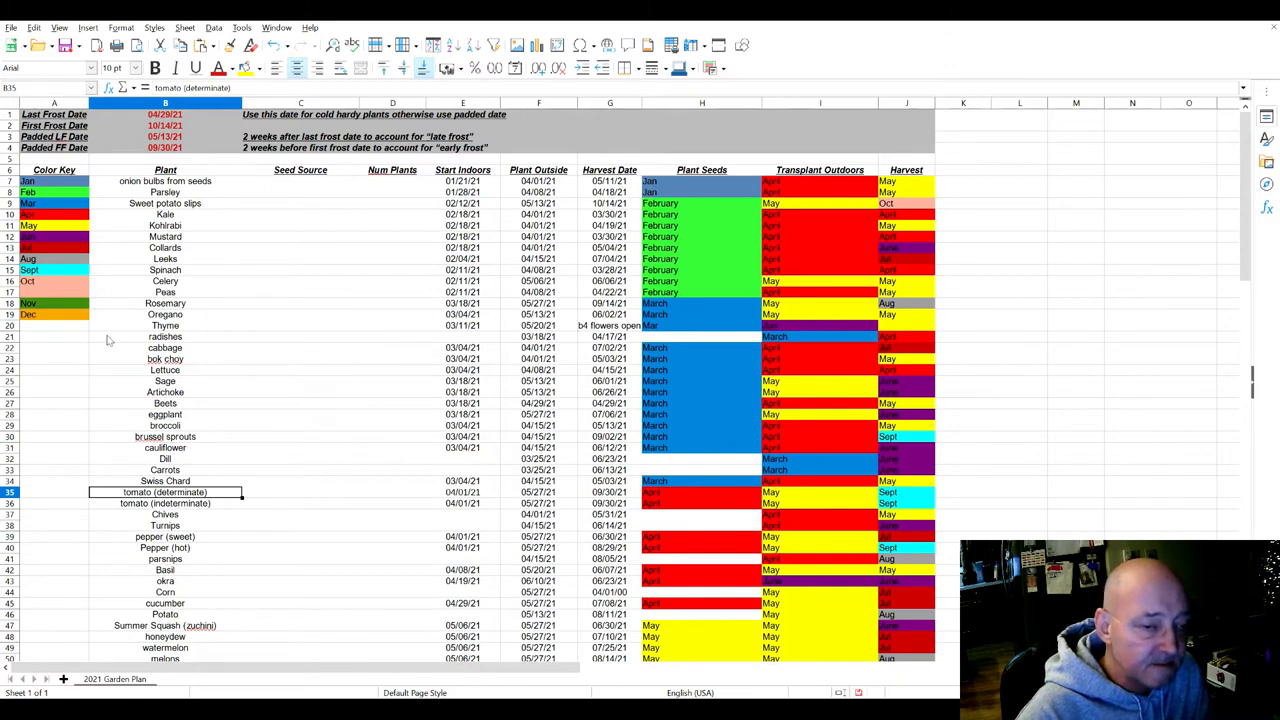
pyautogui.moveTo(110, 358)
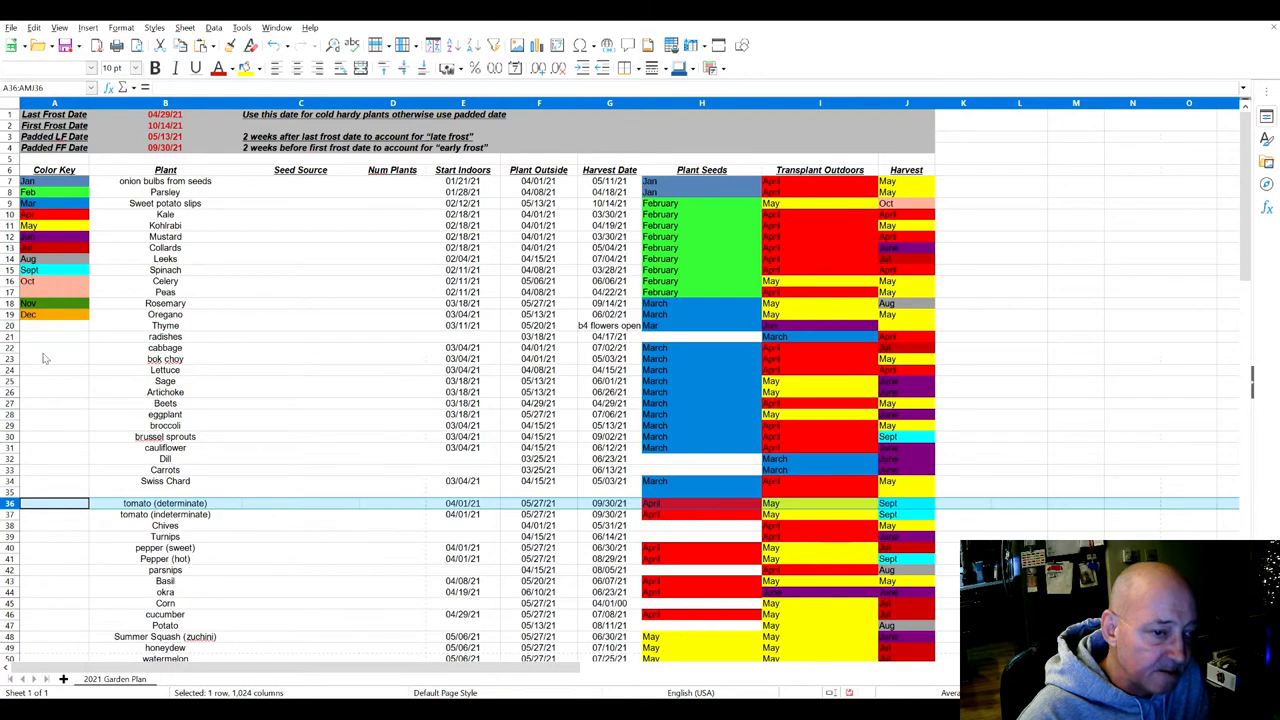
pyautogui.click(54, 492)
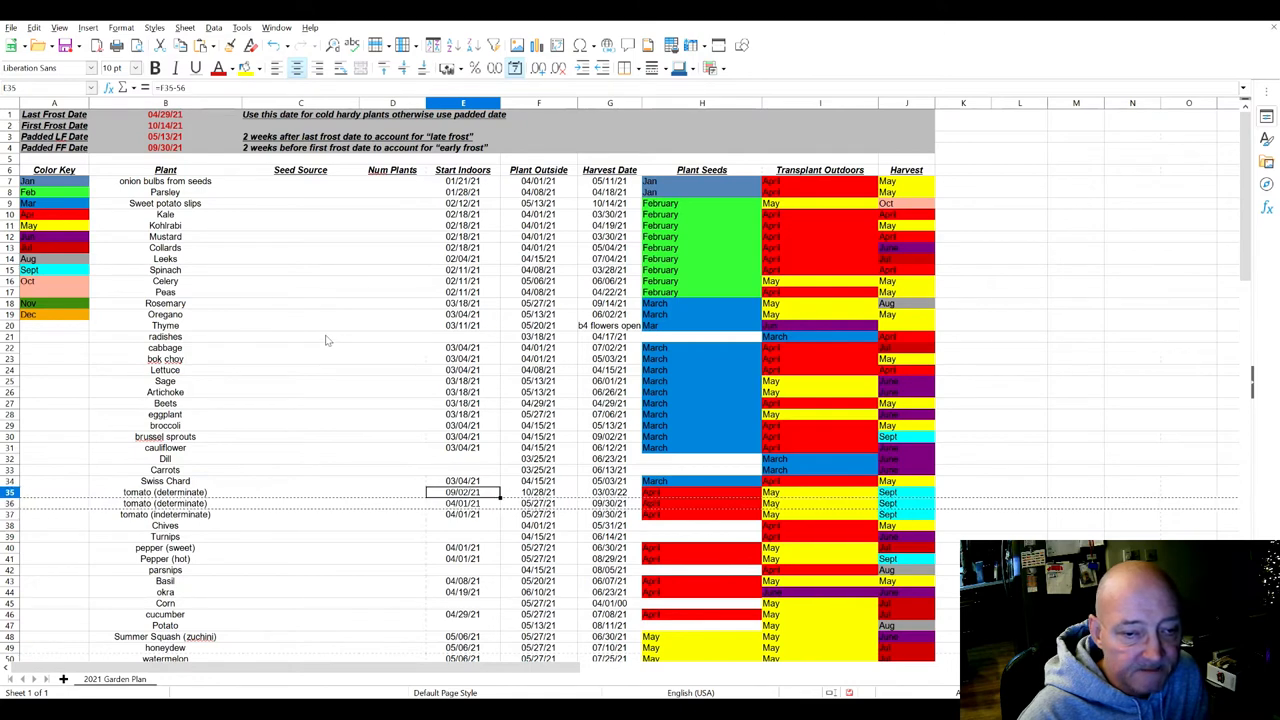
pyautogui.click(165, 491)
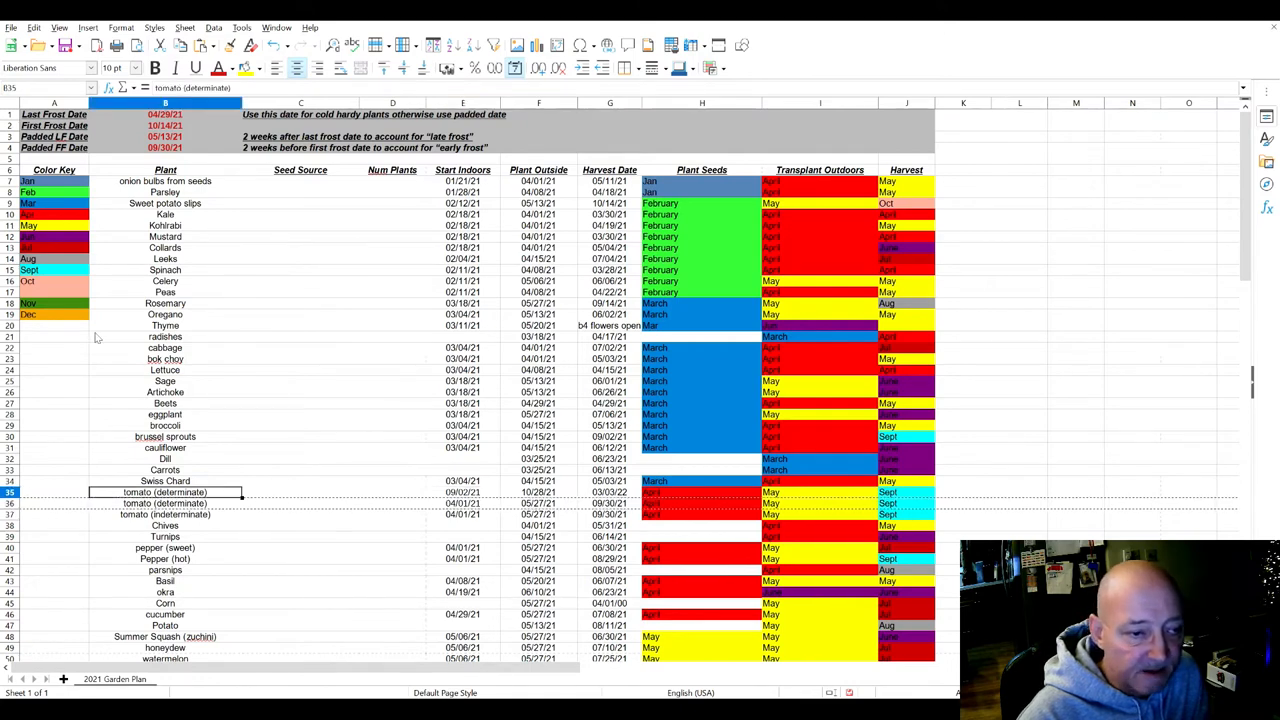
pyautogui.click(45, 67)
pyautogui.write('Roma ')
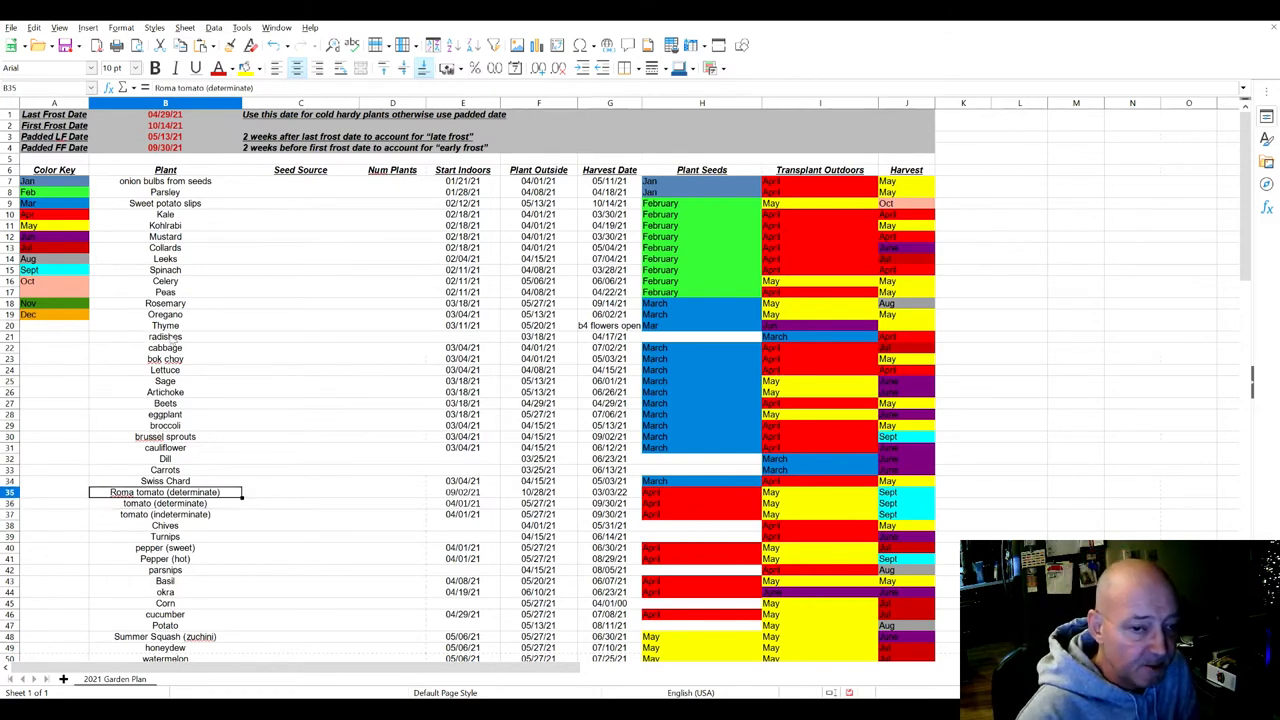
pyautogui.moveTo(337, 314)
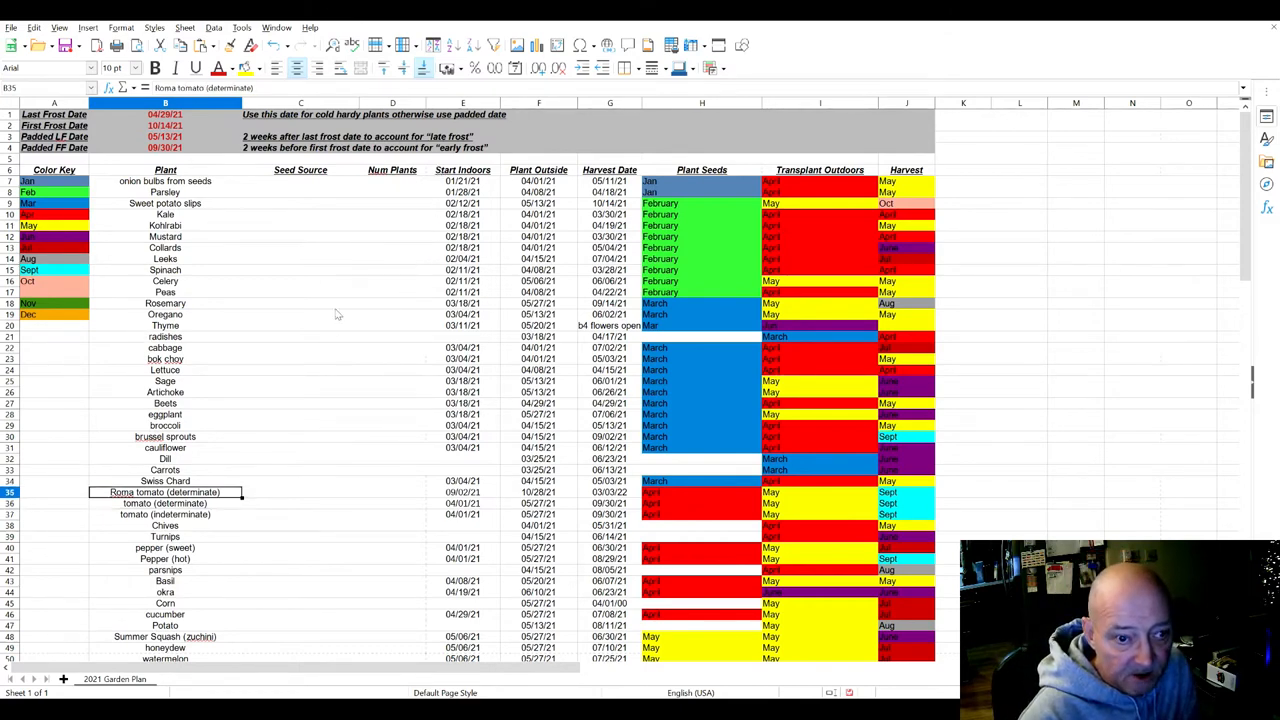
pyautogui.moveTo(393, 338)
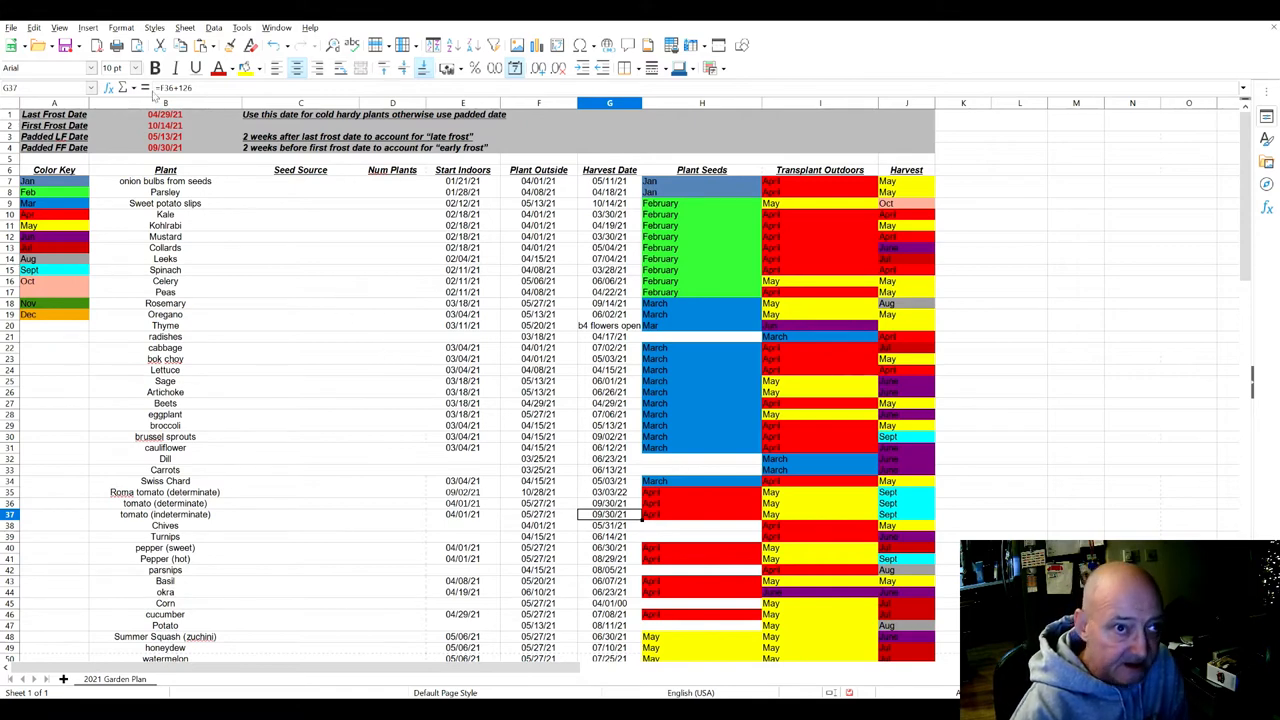
# Make the Roma tomato harvest 85 days after planting out, then check the date formulas.
pyautogui.click(609, 503)
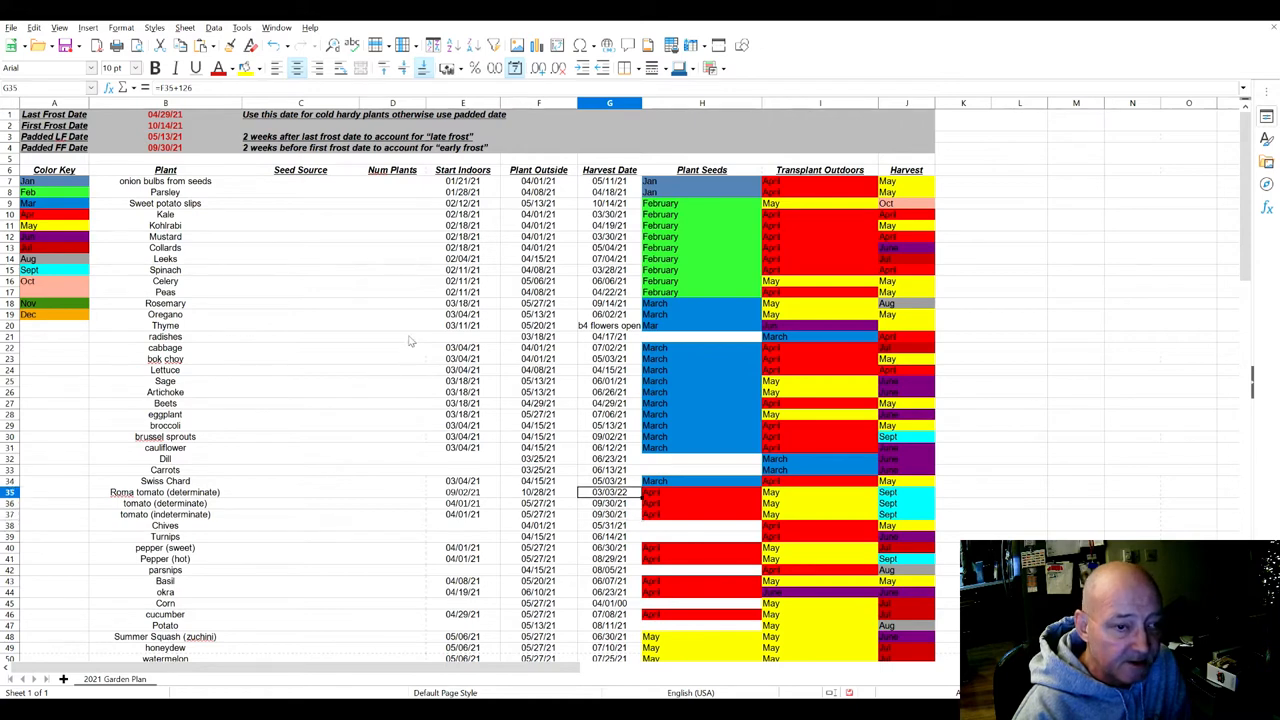
pyautogui.moveTo(338, 250)
pyautogui.write('=F35+')
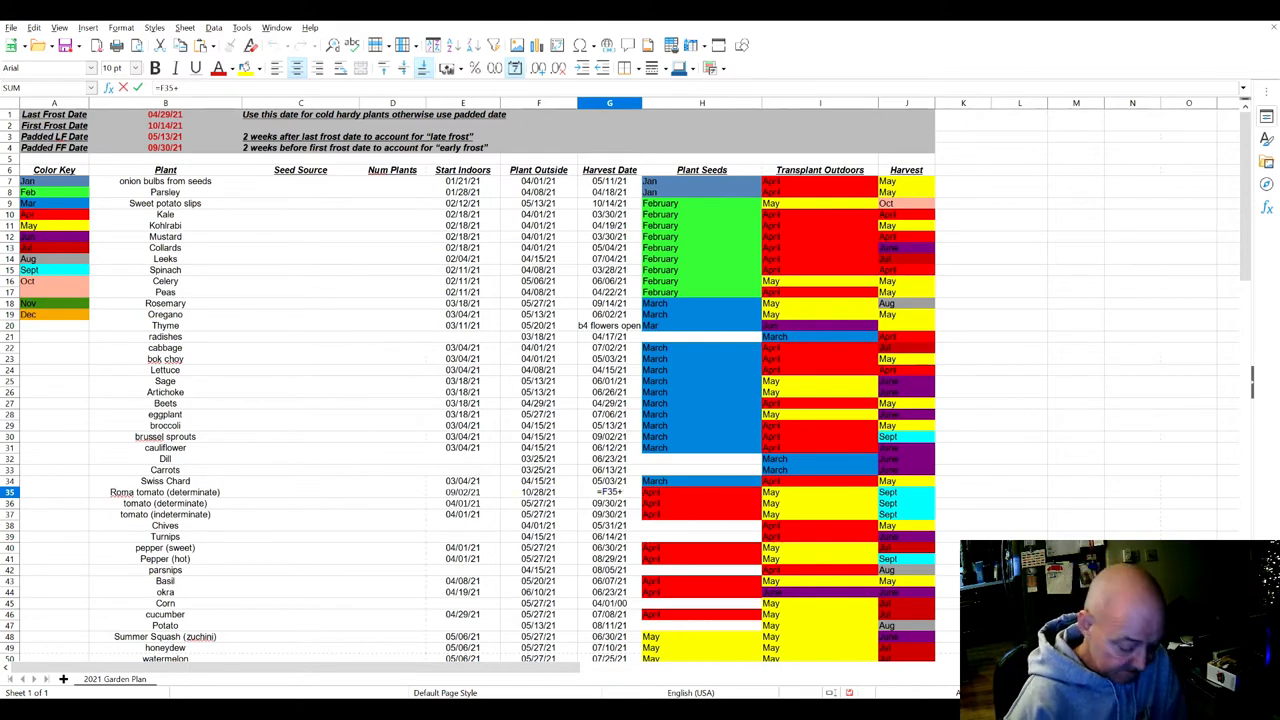
pyautogui.write('85')
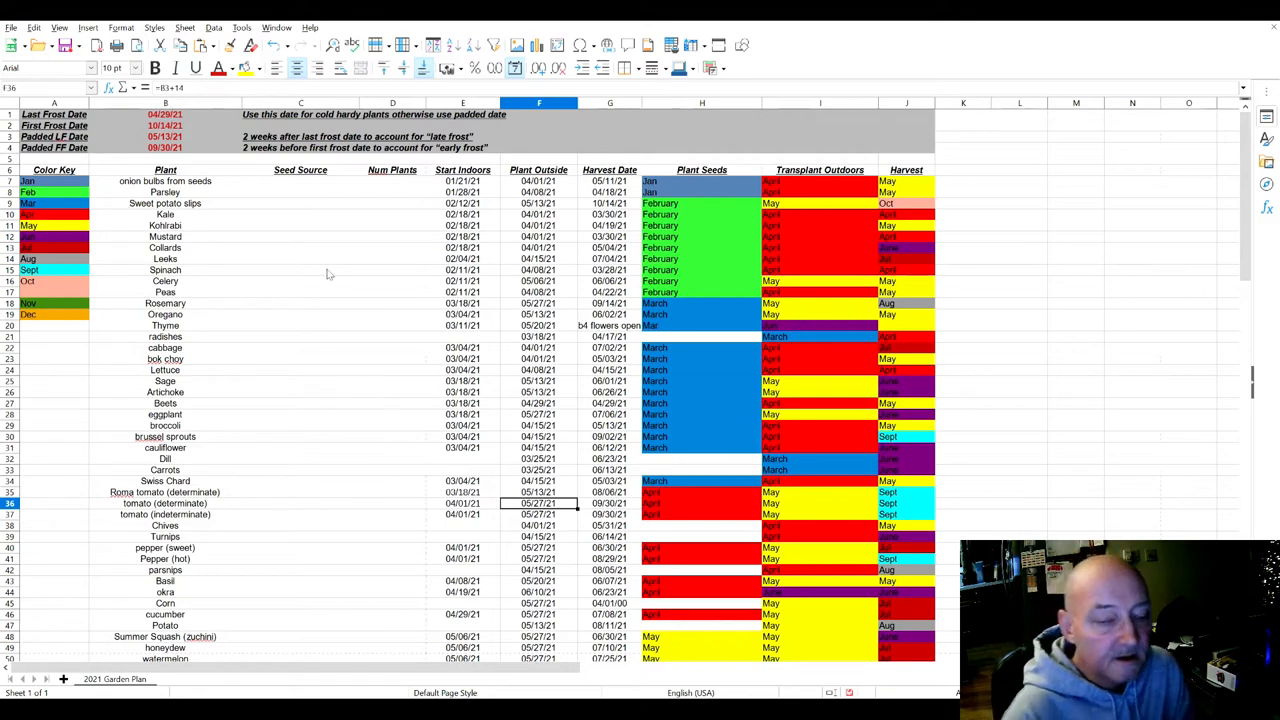
pyautogui.moveTo(334, 349)
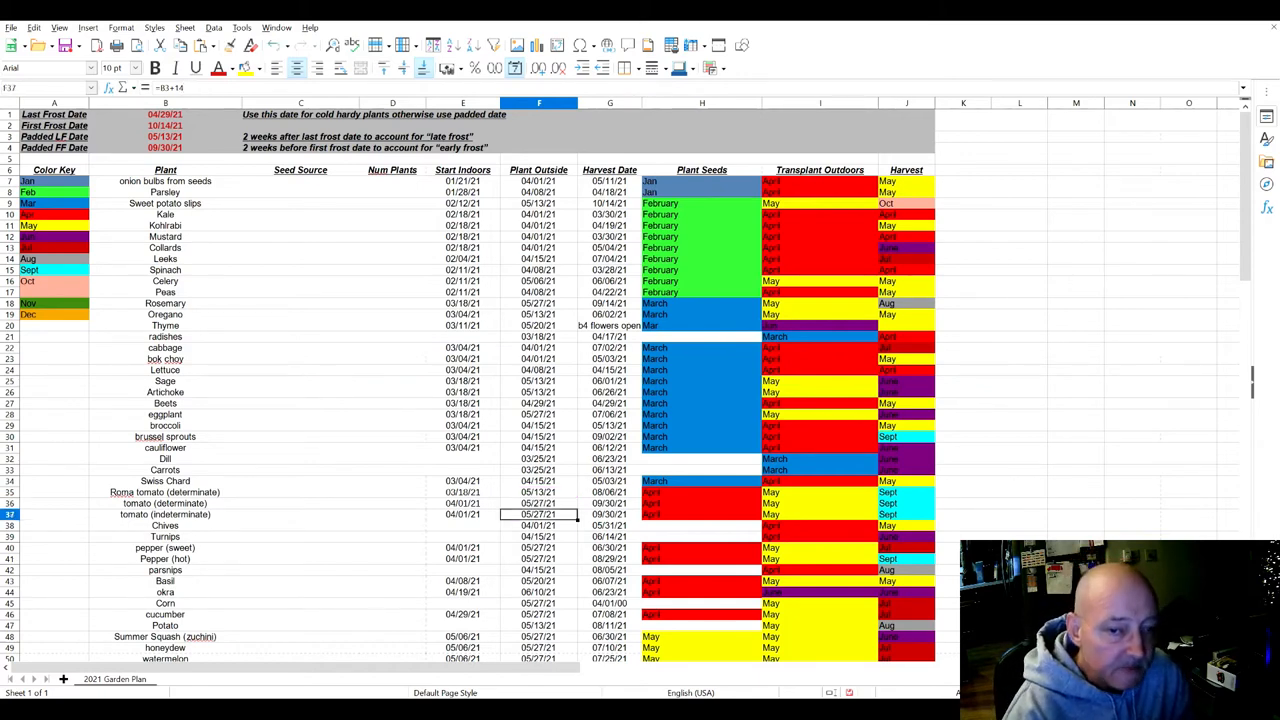
pyautogui.click(539, 492)
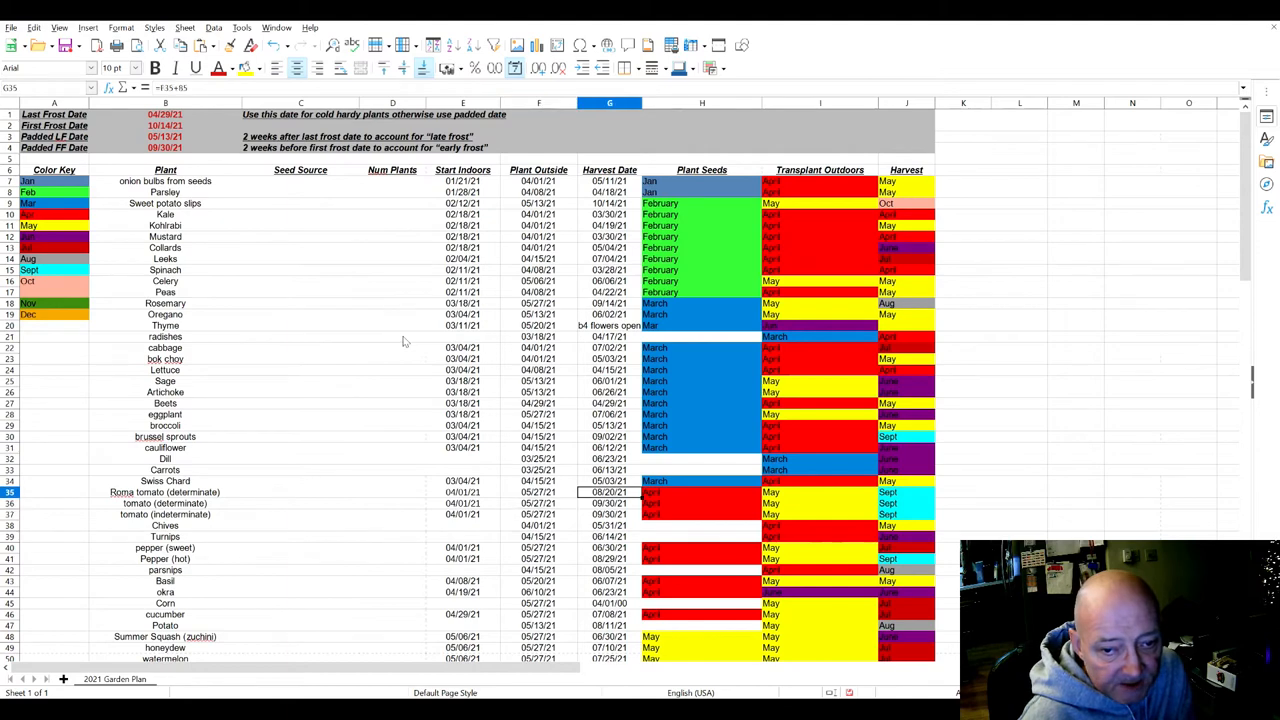
pyautogui.click(538, 491)
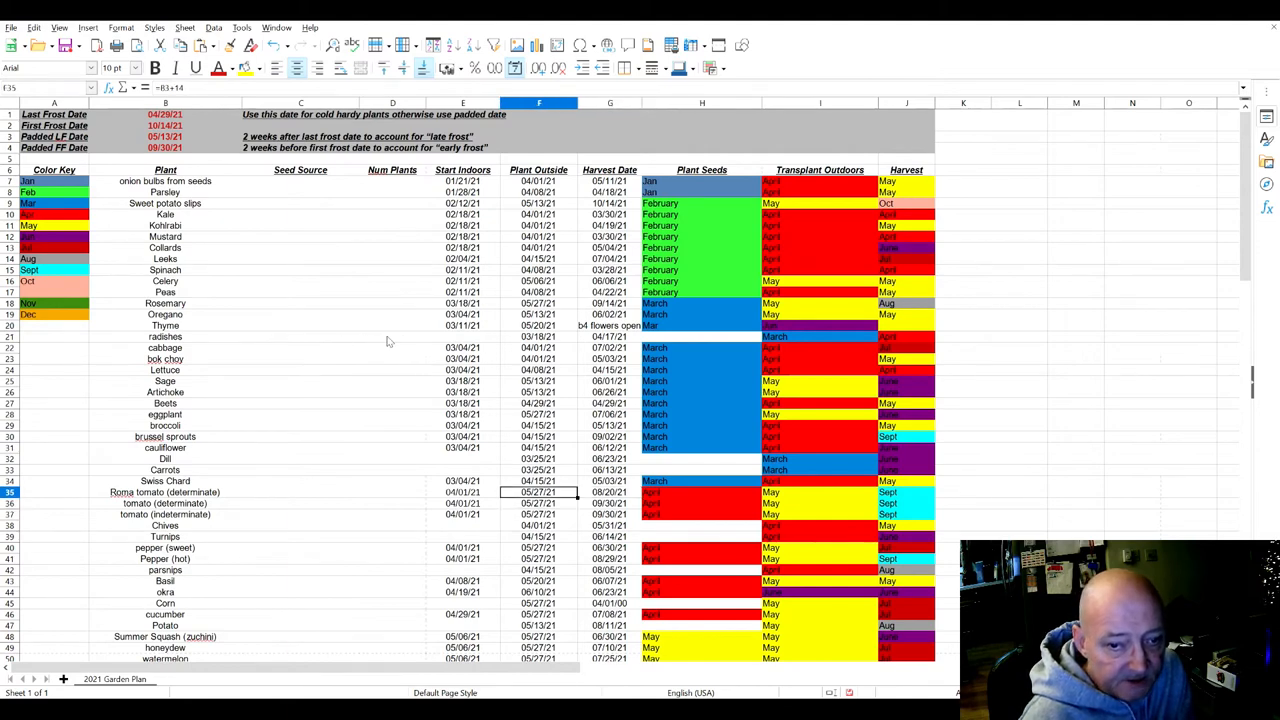
pyautogui.click(610, 491)
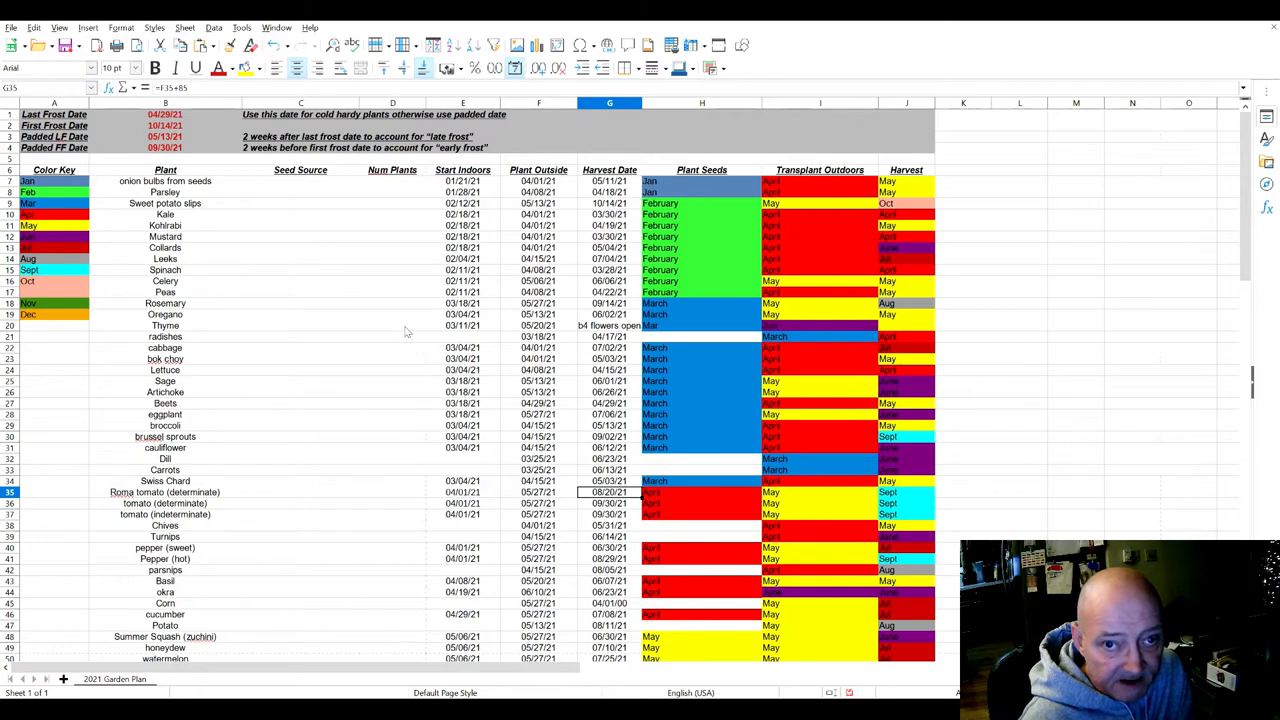
pyautogui.moveTo(407, 348)
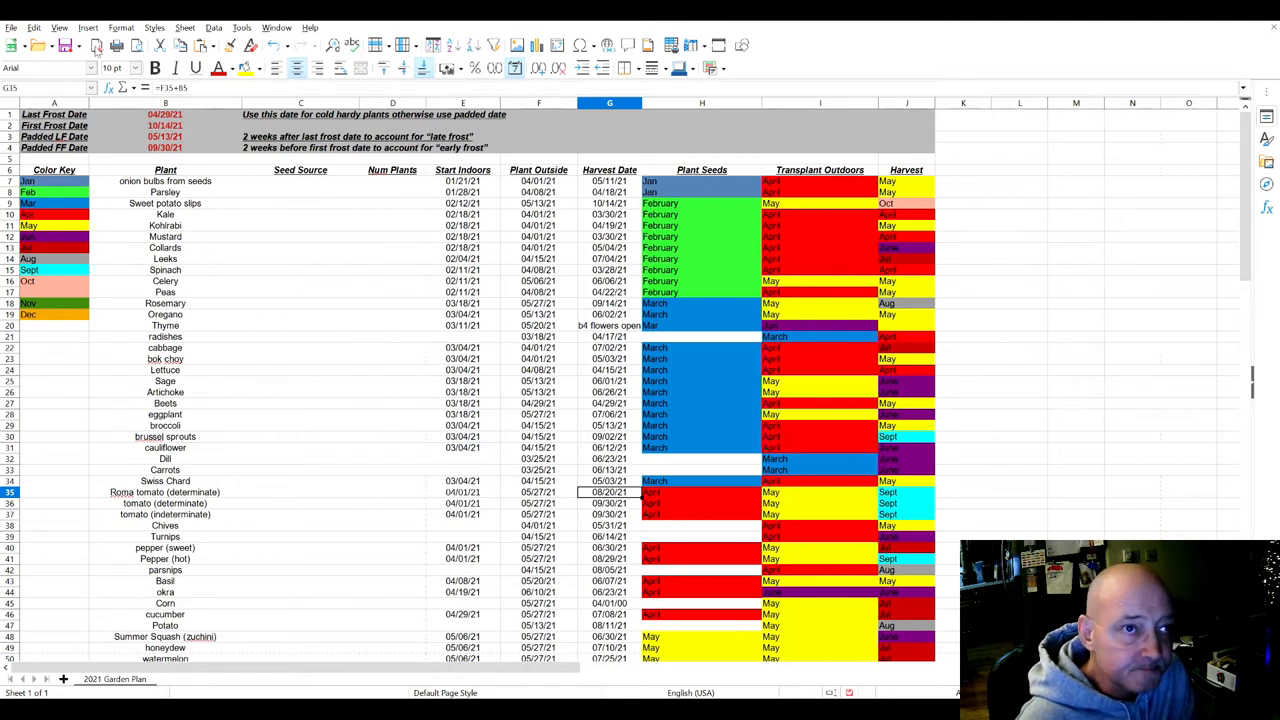
pyautogui.moveTo(120, 165)
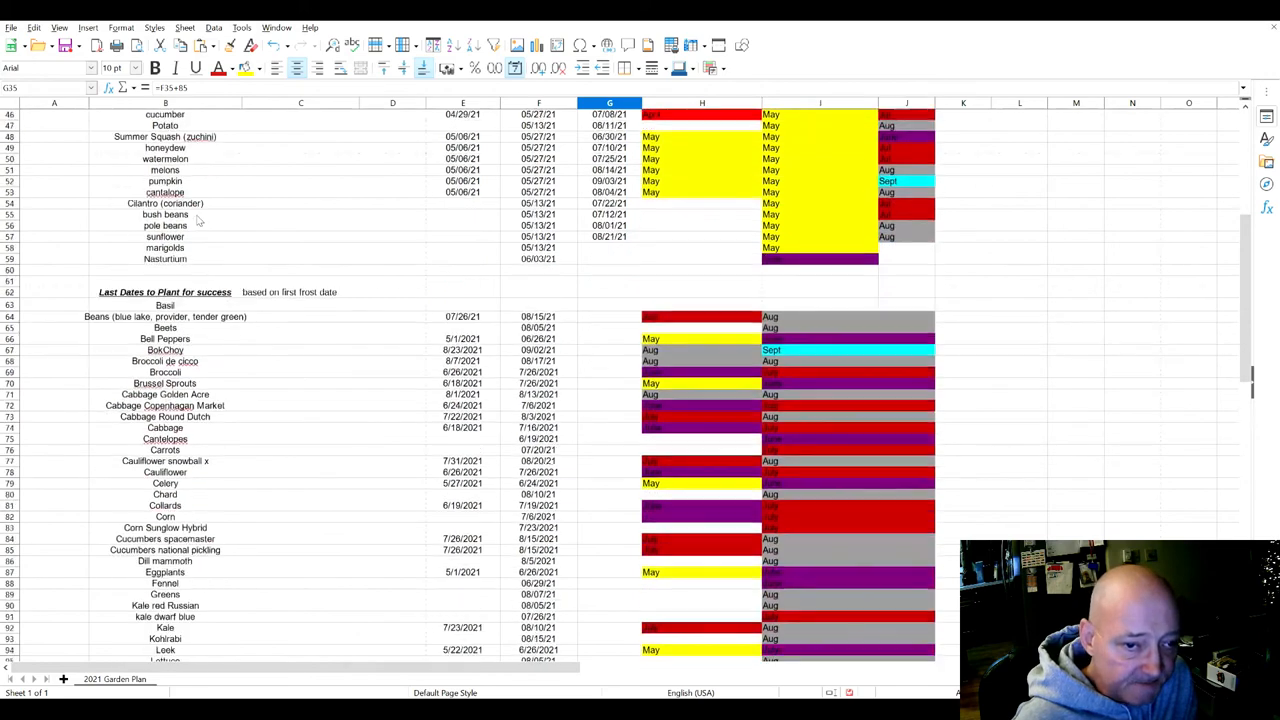
pyautogui.scroll(-3)
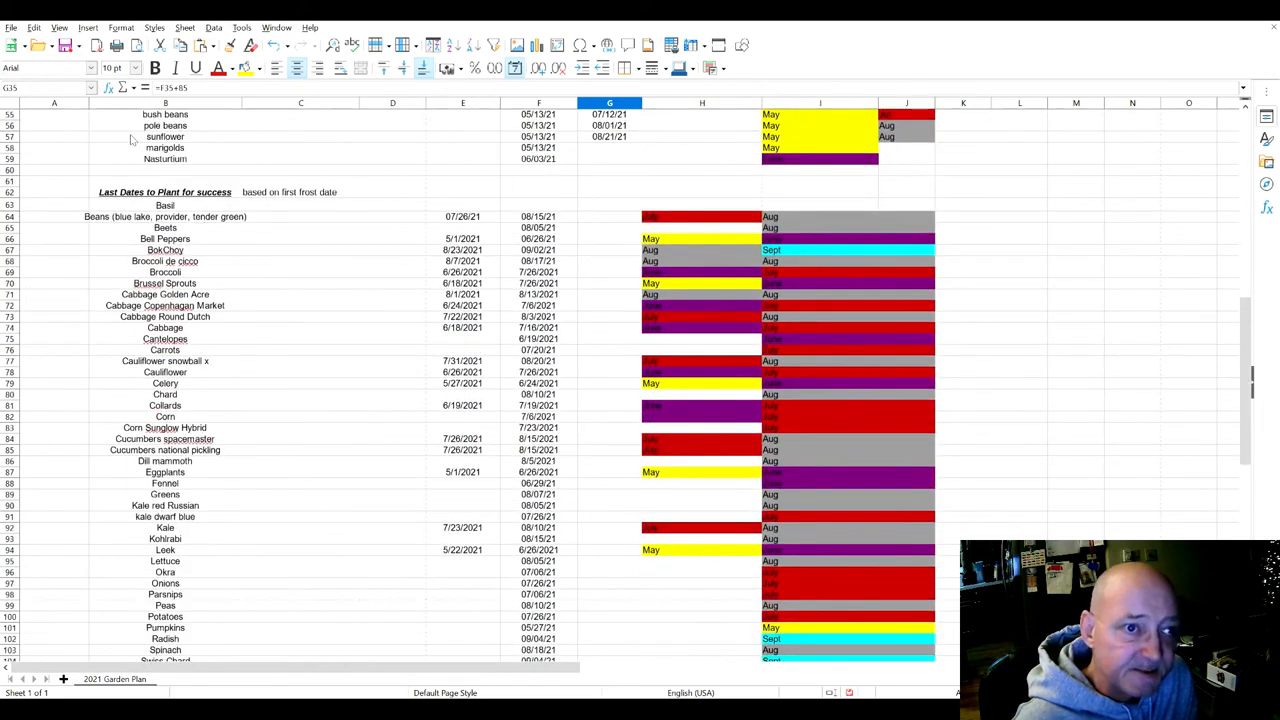
pyautogui.moveTo(104, 157)
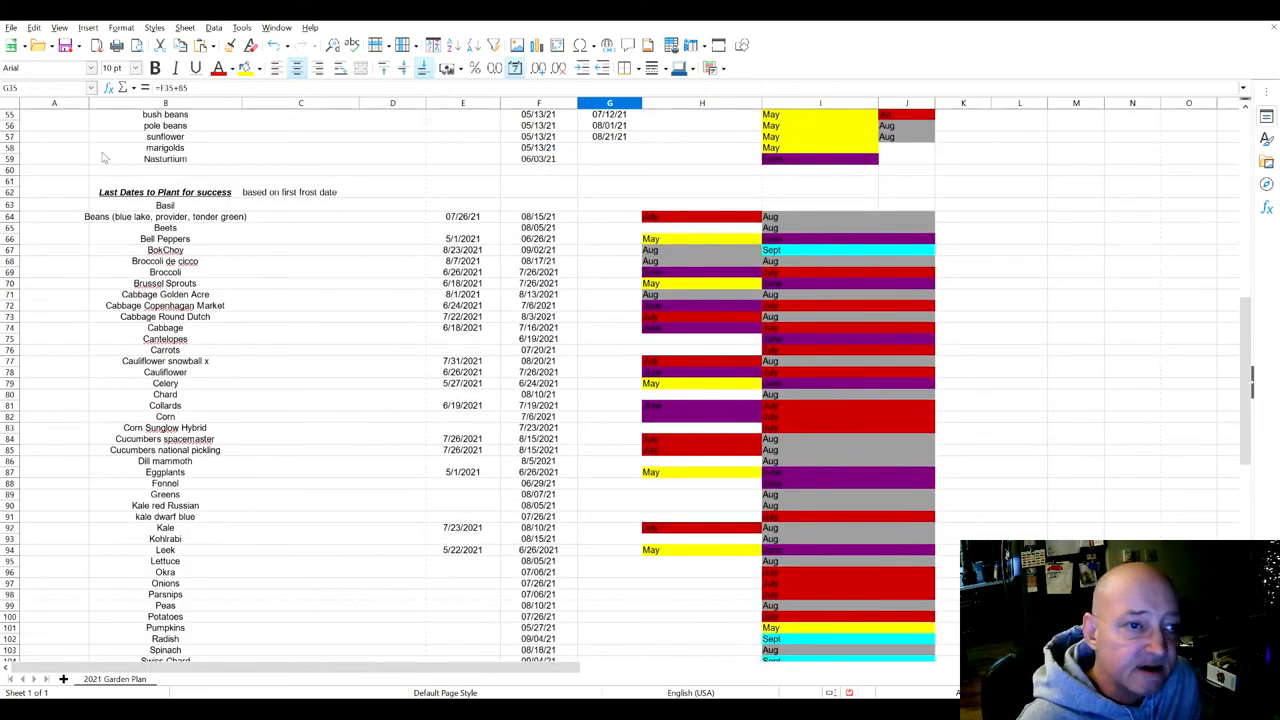
pyautogui.click(165, 238)
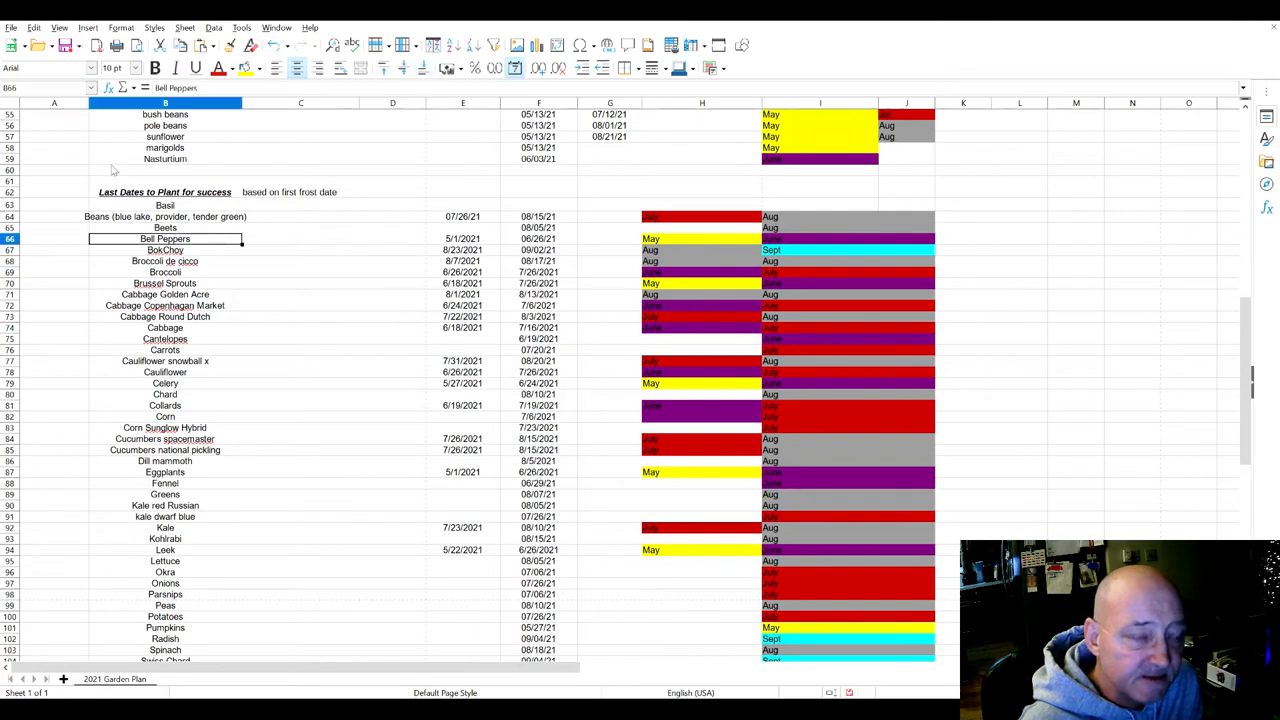
pyautogui.click(165, 205)
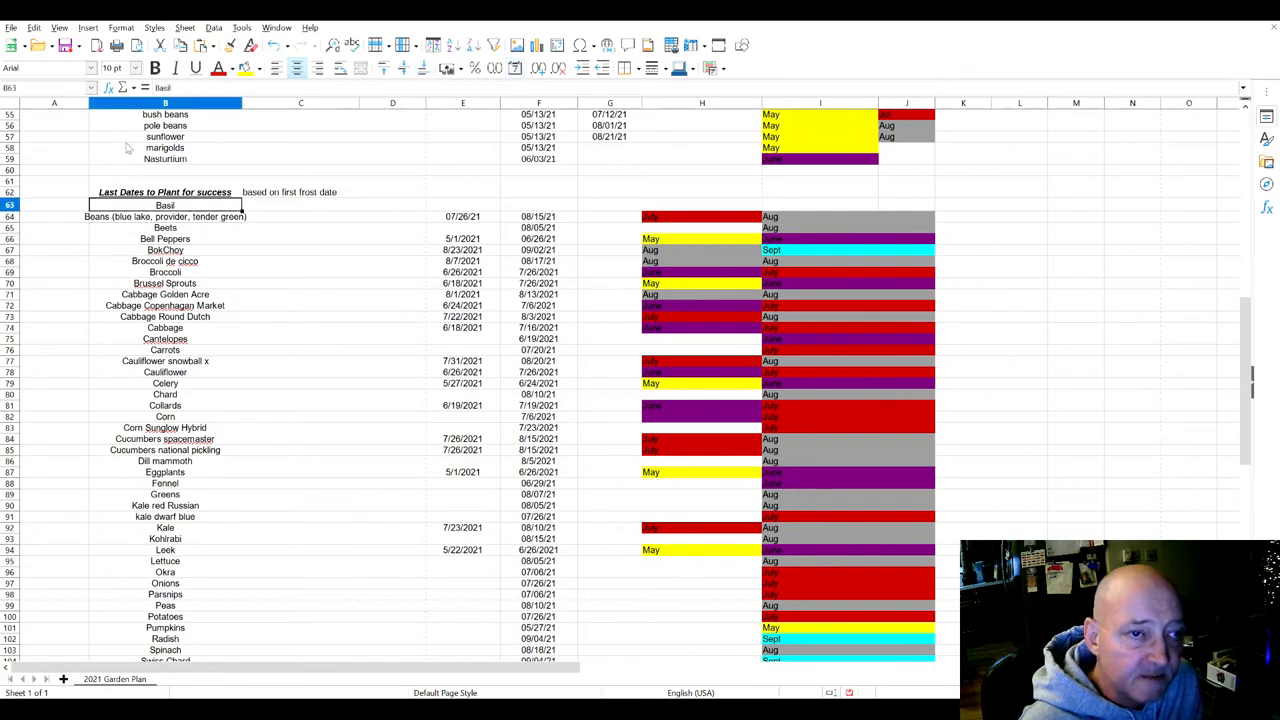
pyautogui.moveTo(293, 164)
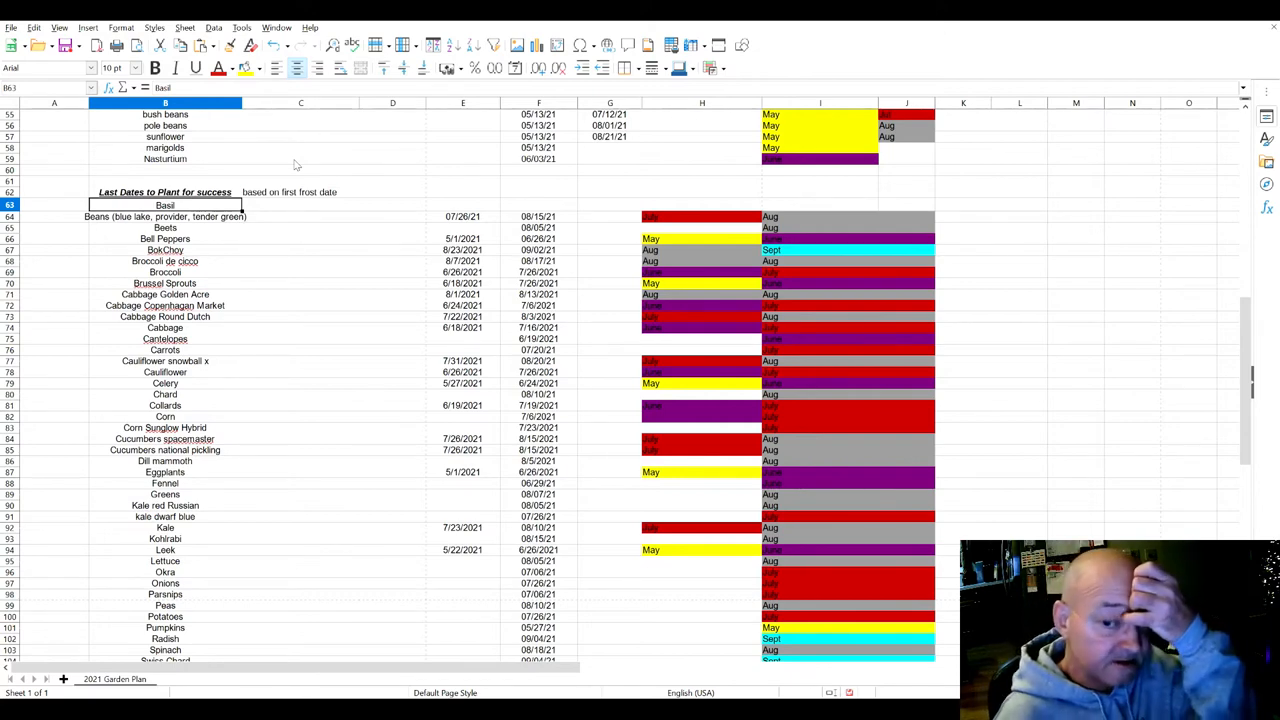
pyautogui.moveTo(270, 271)
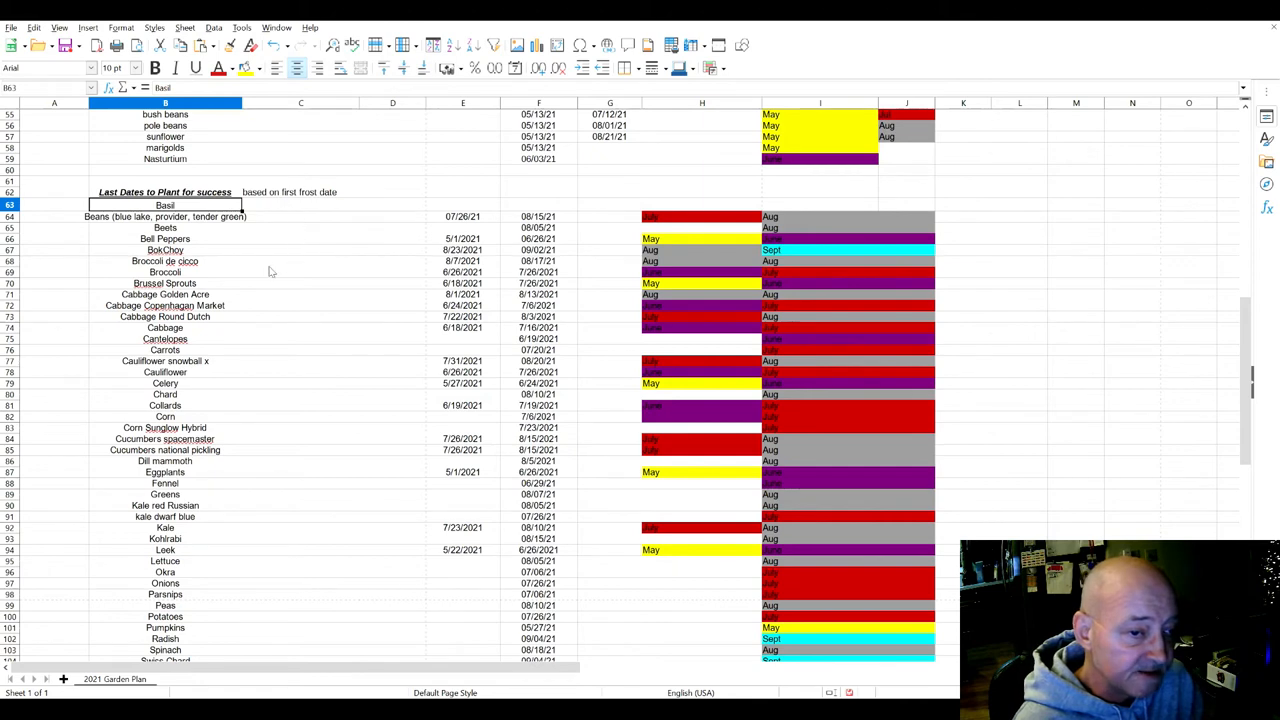
pyautogui.click(165, 427)
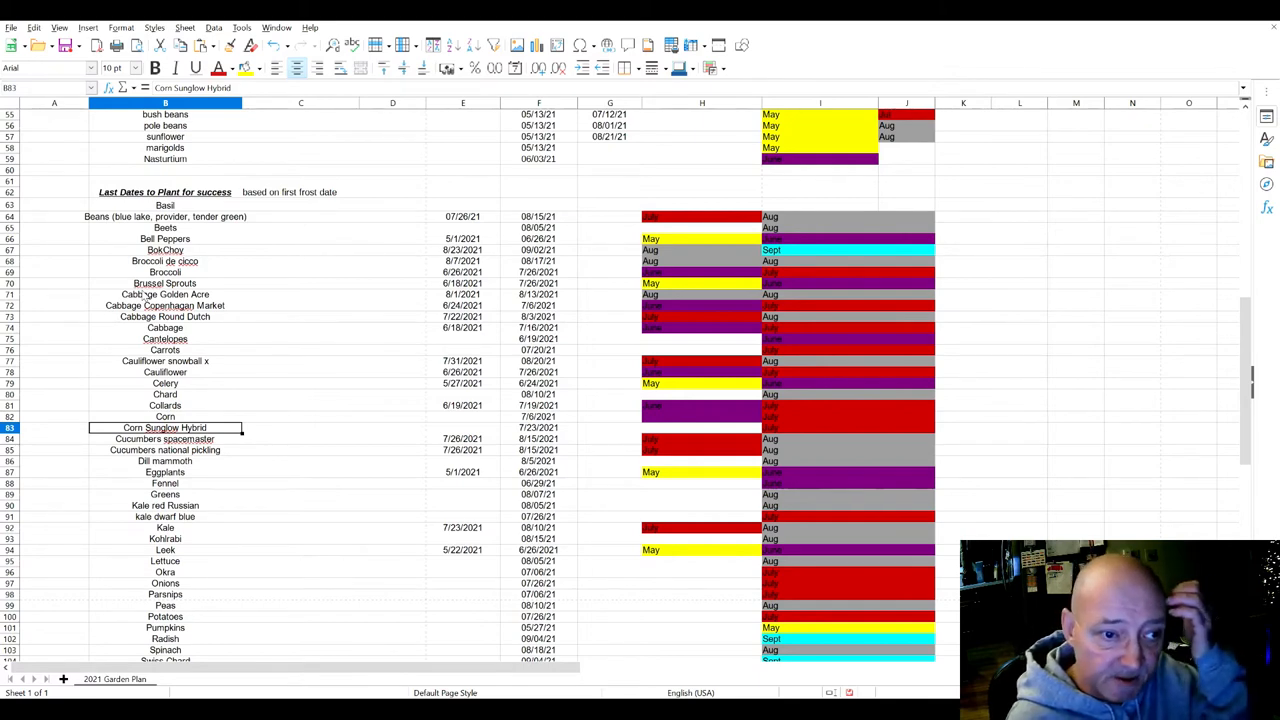
pyautogui.moveTo(353, 293)
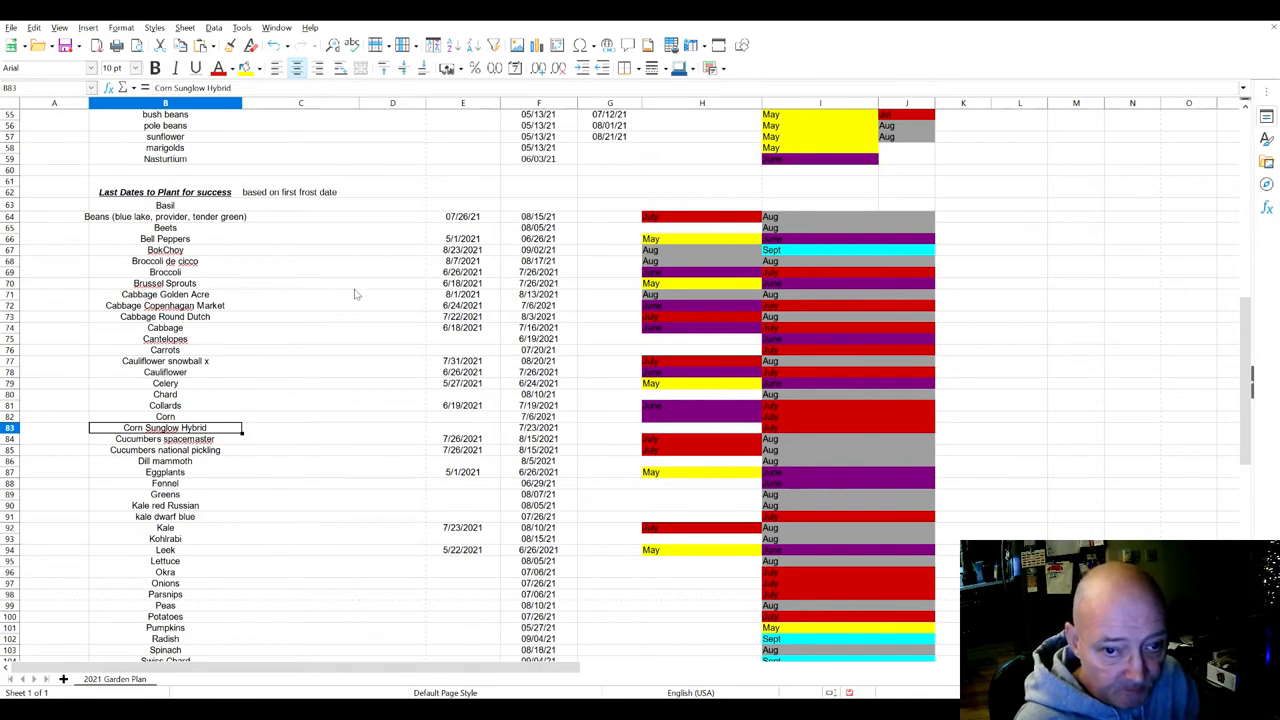
pyautogui.click(538, 427)
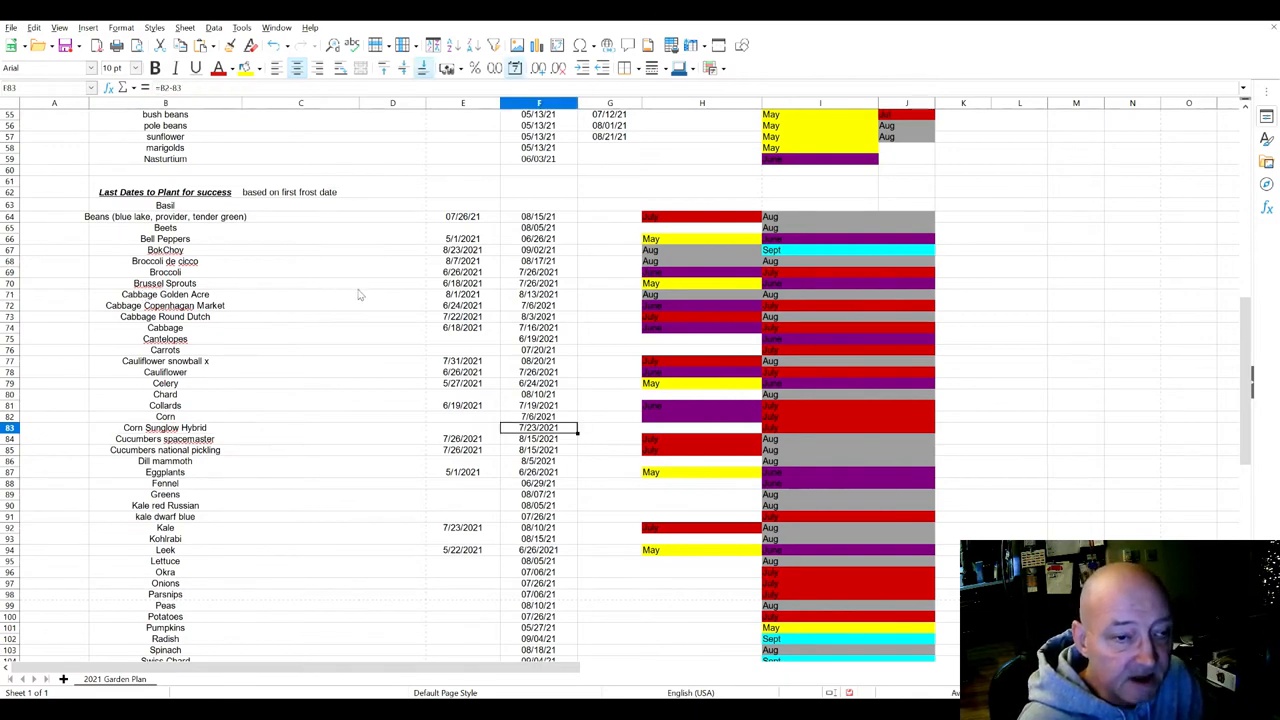
pyautogui.click(539, 416)
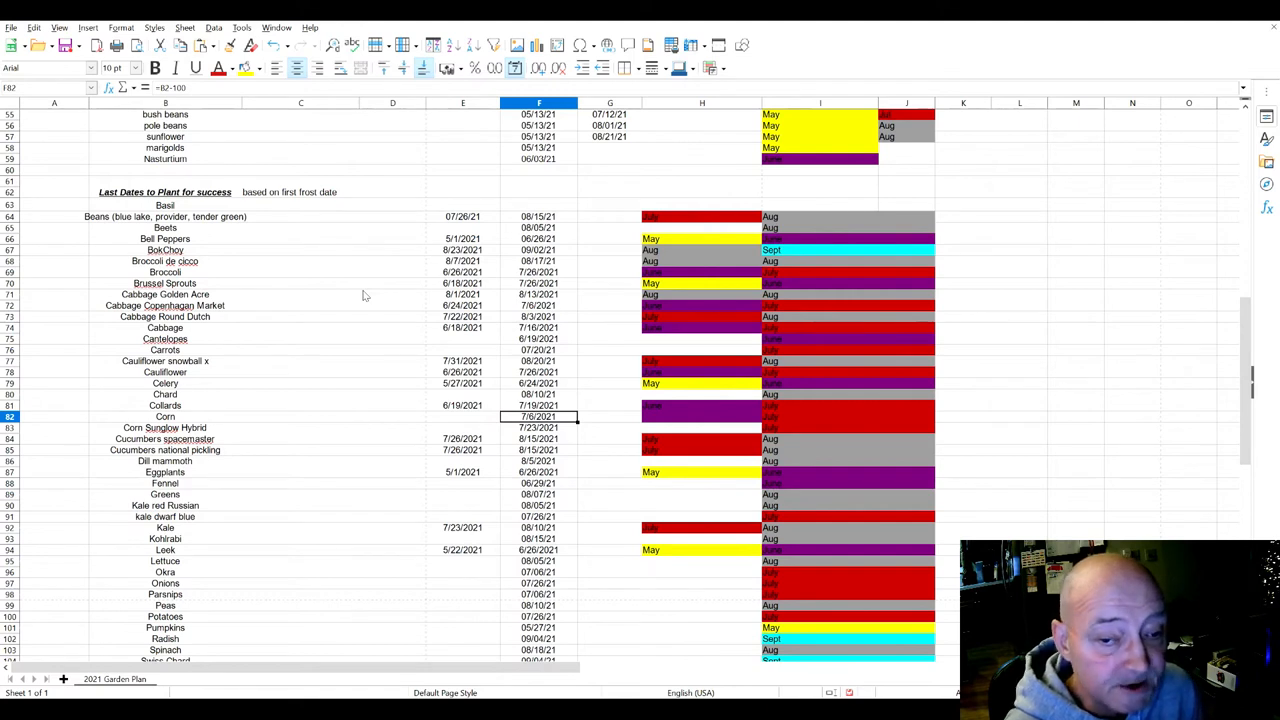
pyautogui.moveTo(188, 289)
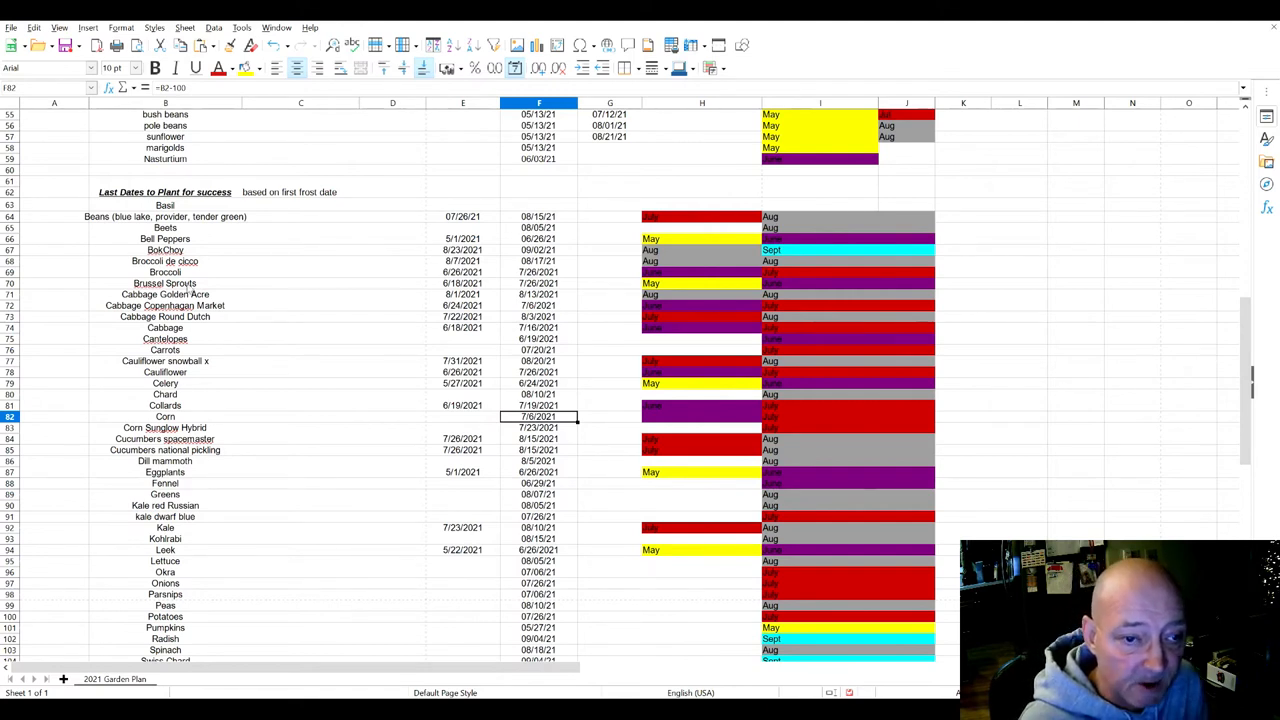
pyautogui.moveTo(348, 295)
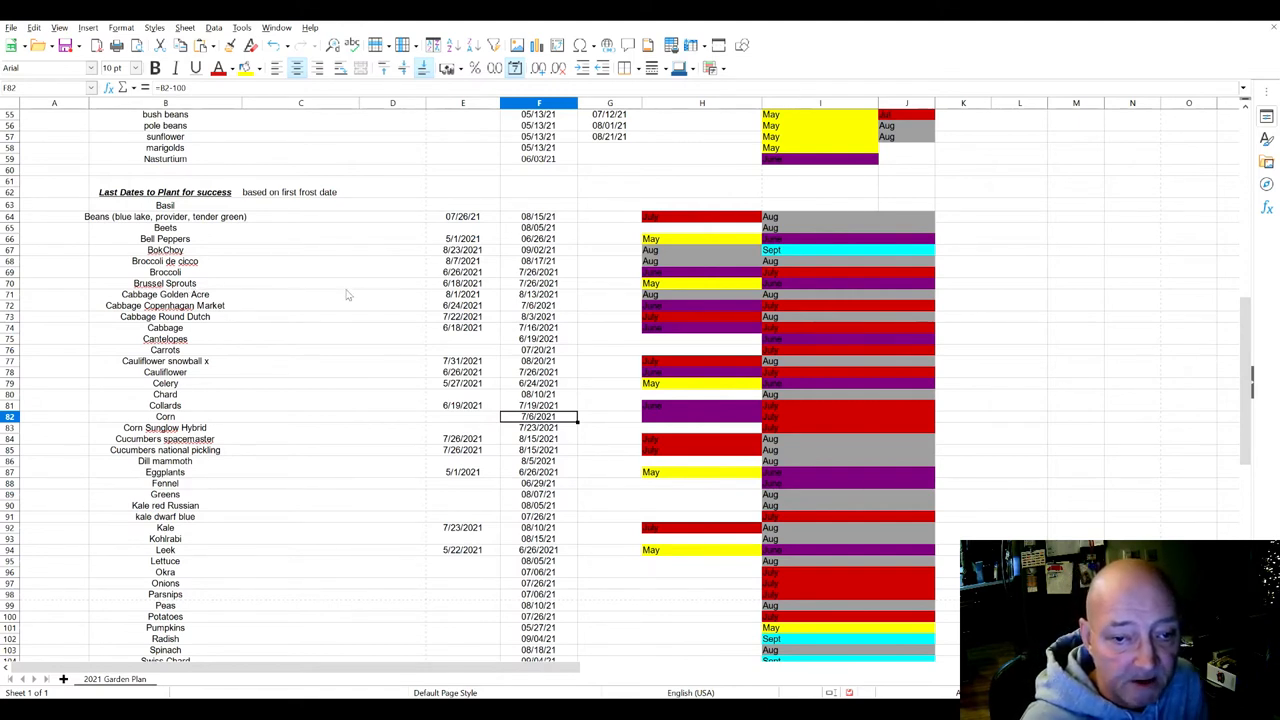
pyautogui.click(539, 427)
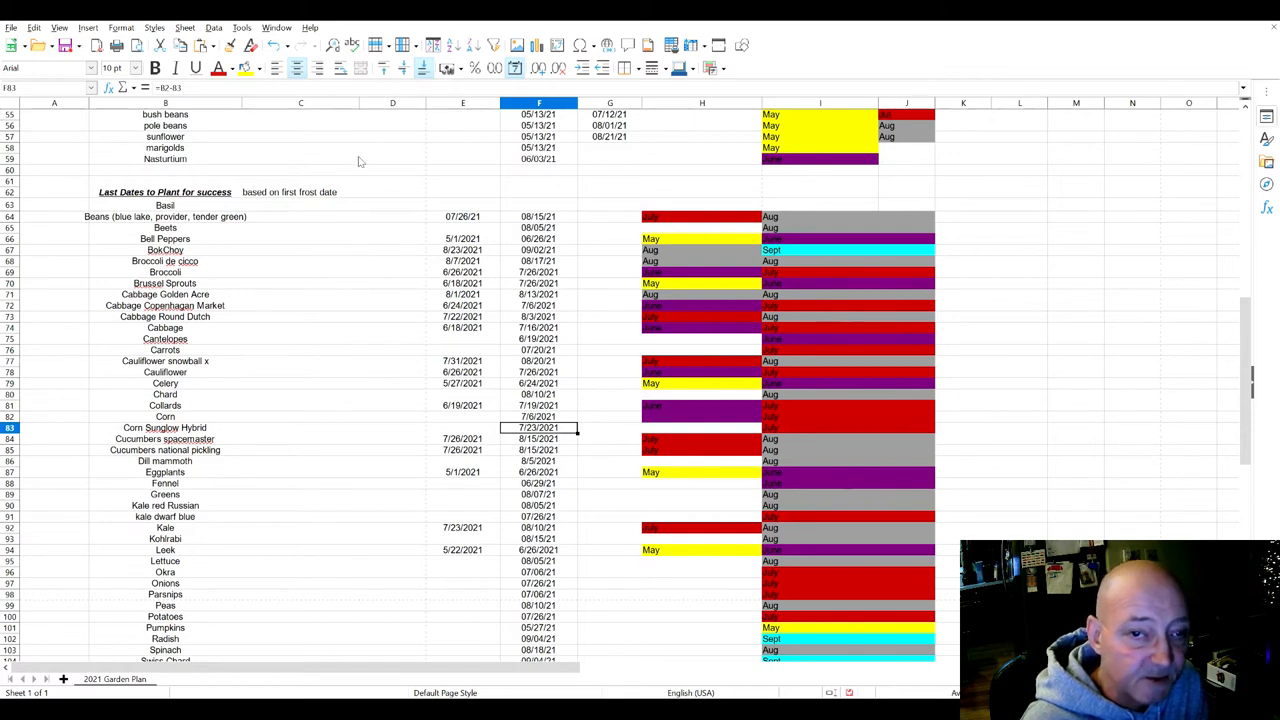
pyautogui.click(539, 216)
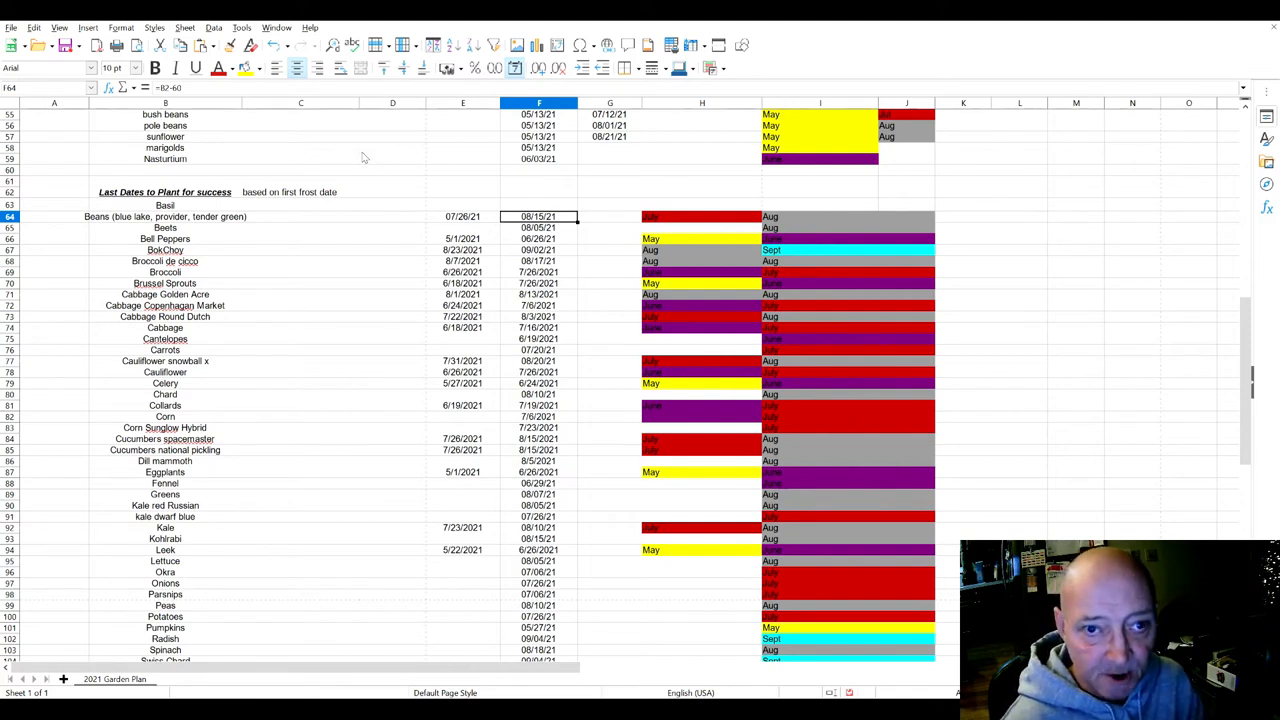
pyautogui.moveTo(363, 225)
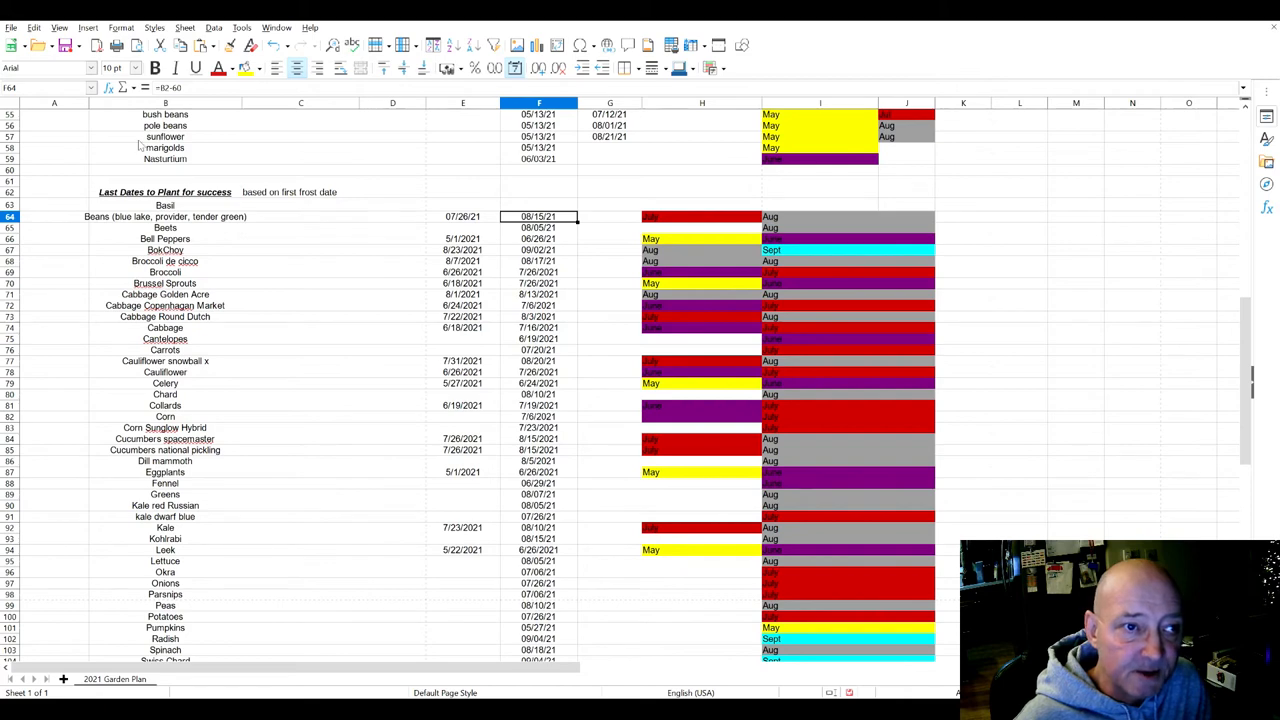
pyautogui.moveTo(347, 172)
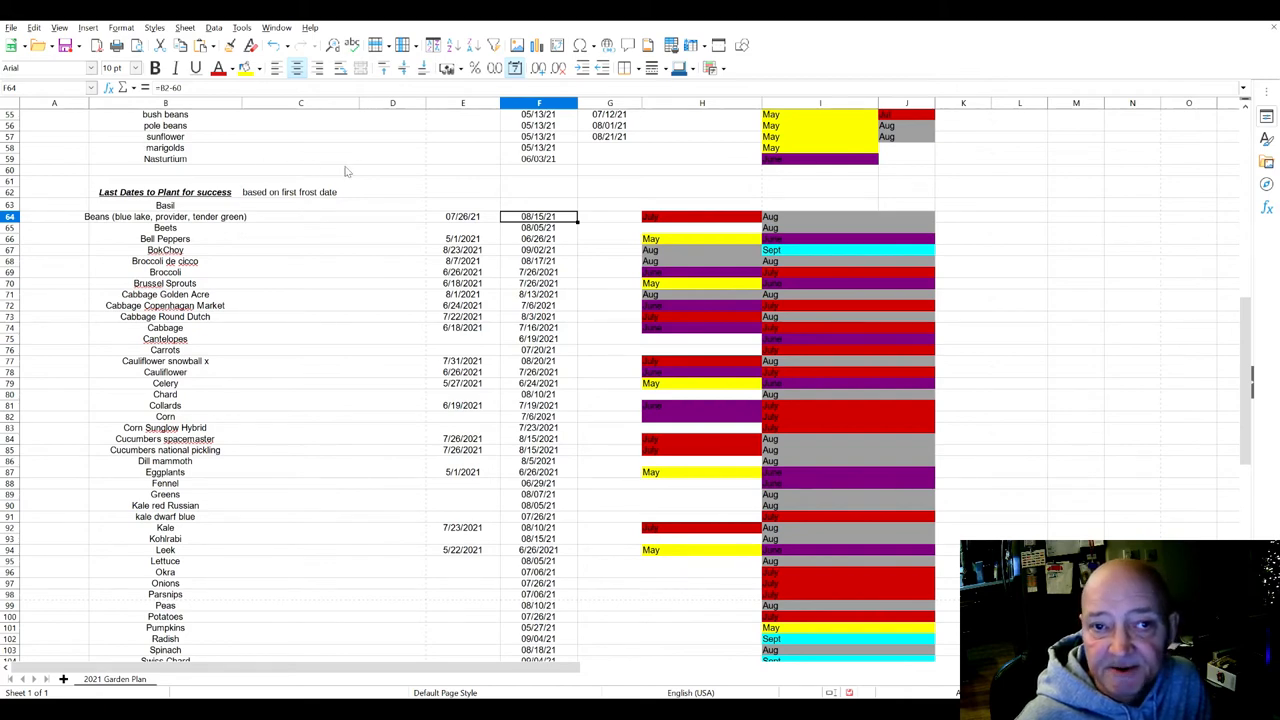
pyautogui.scroll(3)
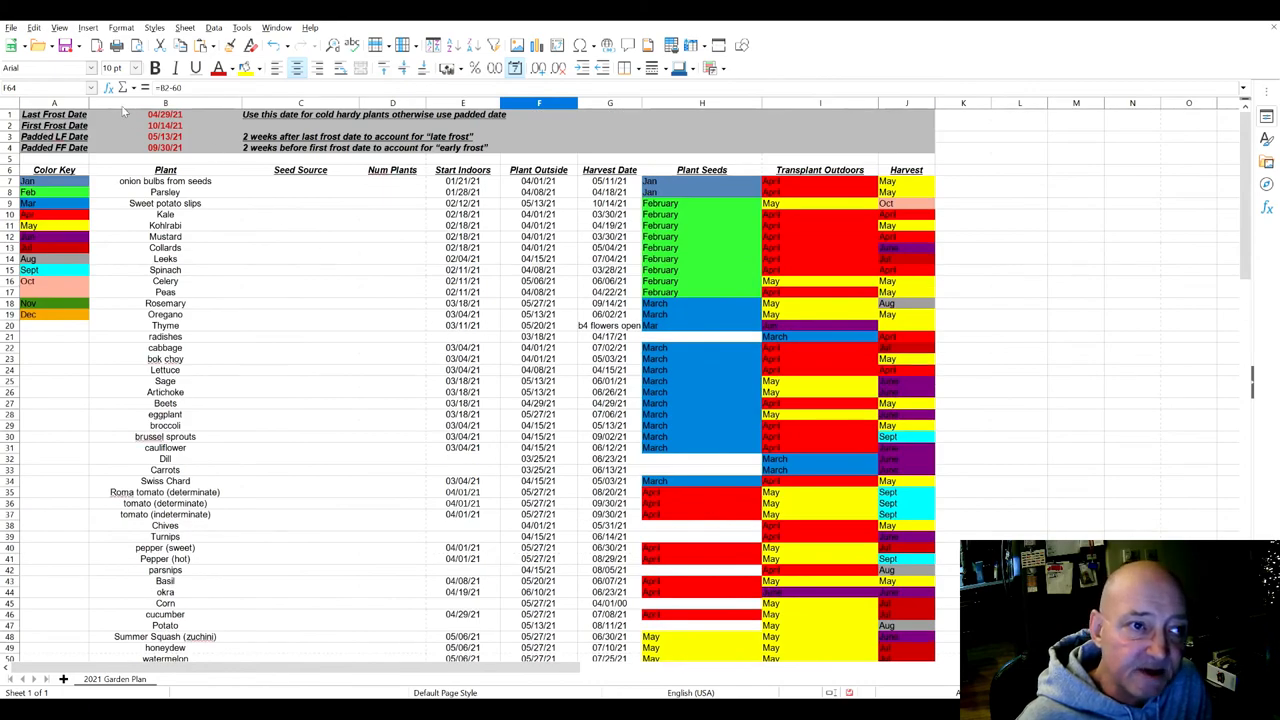
pyautogui.scroll(-3)
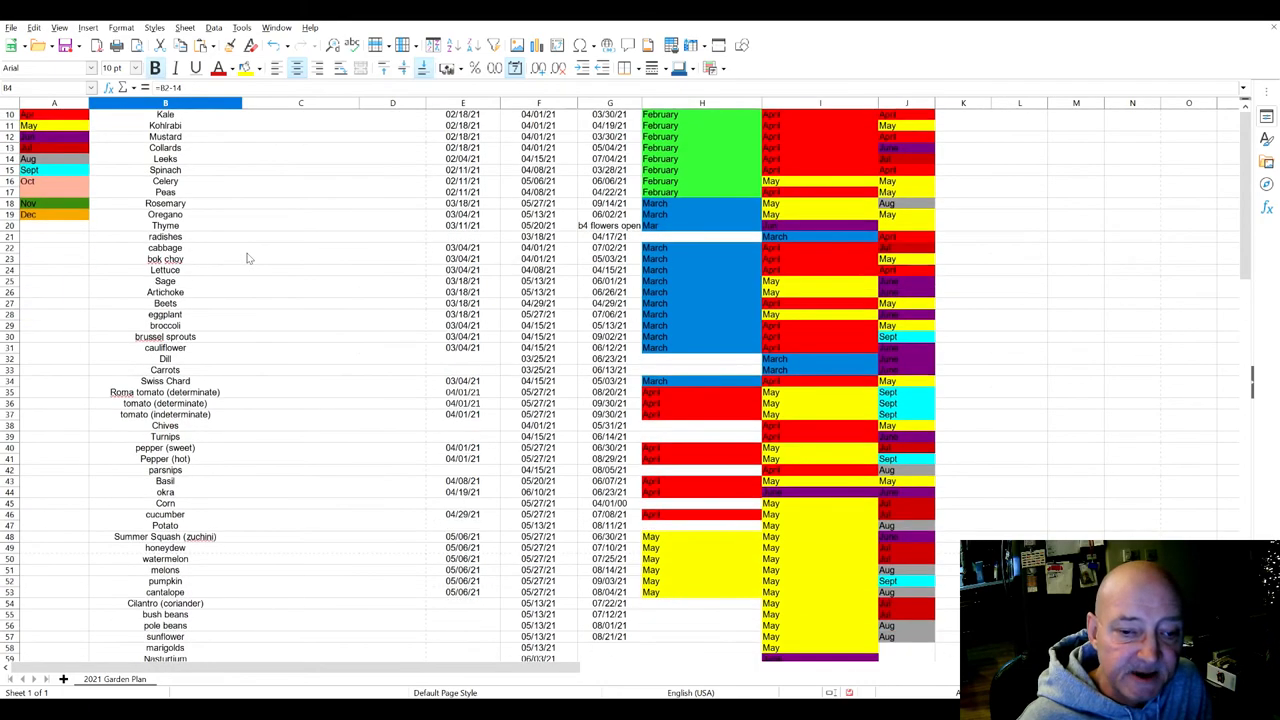
pyautogui.scroll(-3)
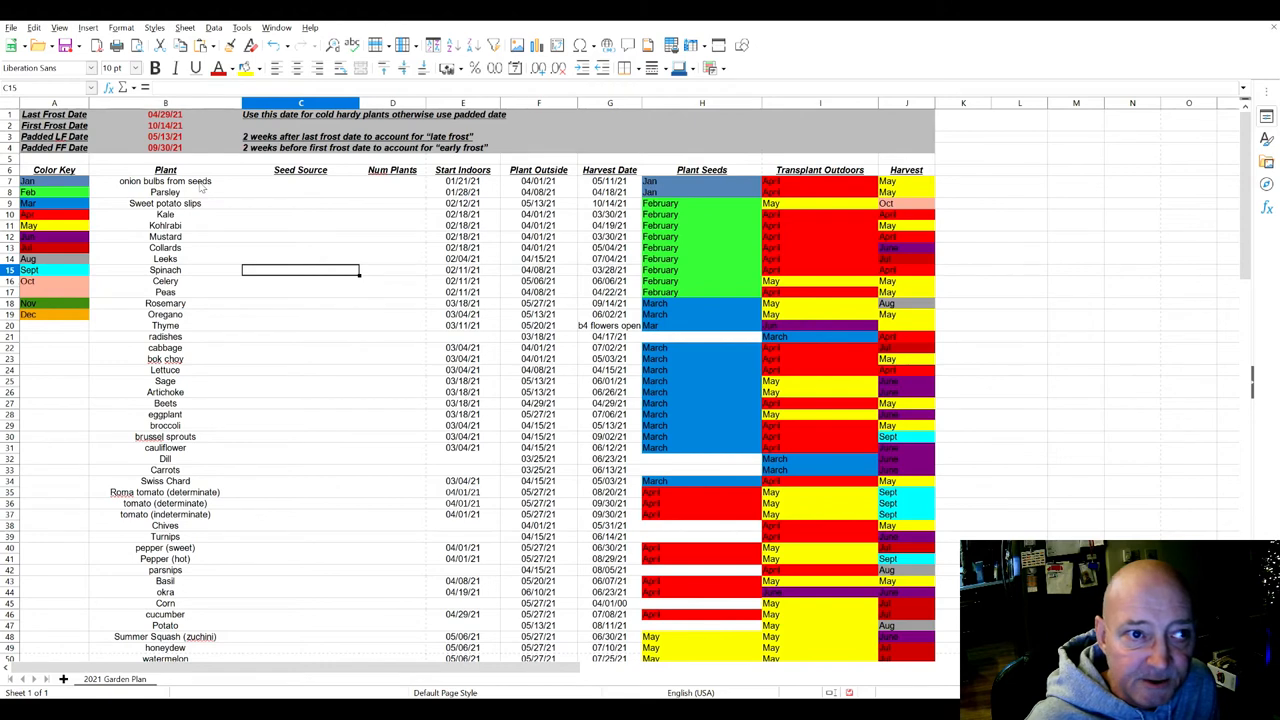
pyautogui.click(165, 181)
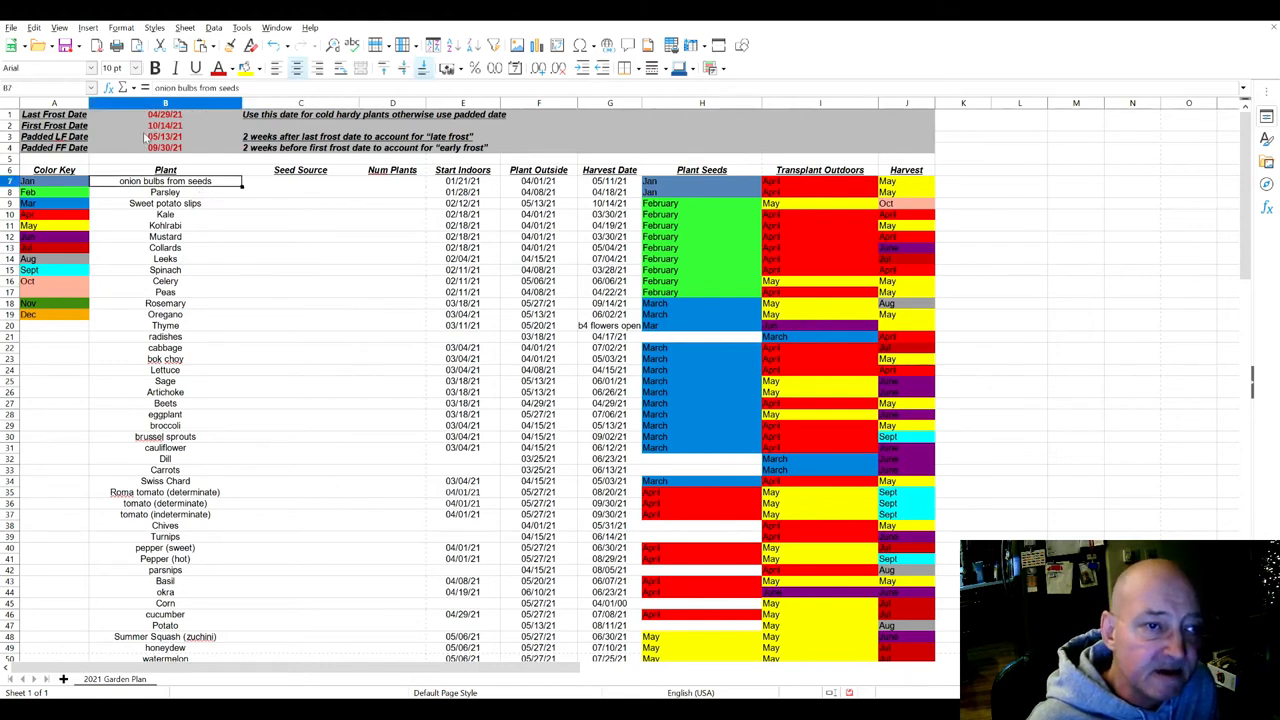
pyautogui.click(463, 181)
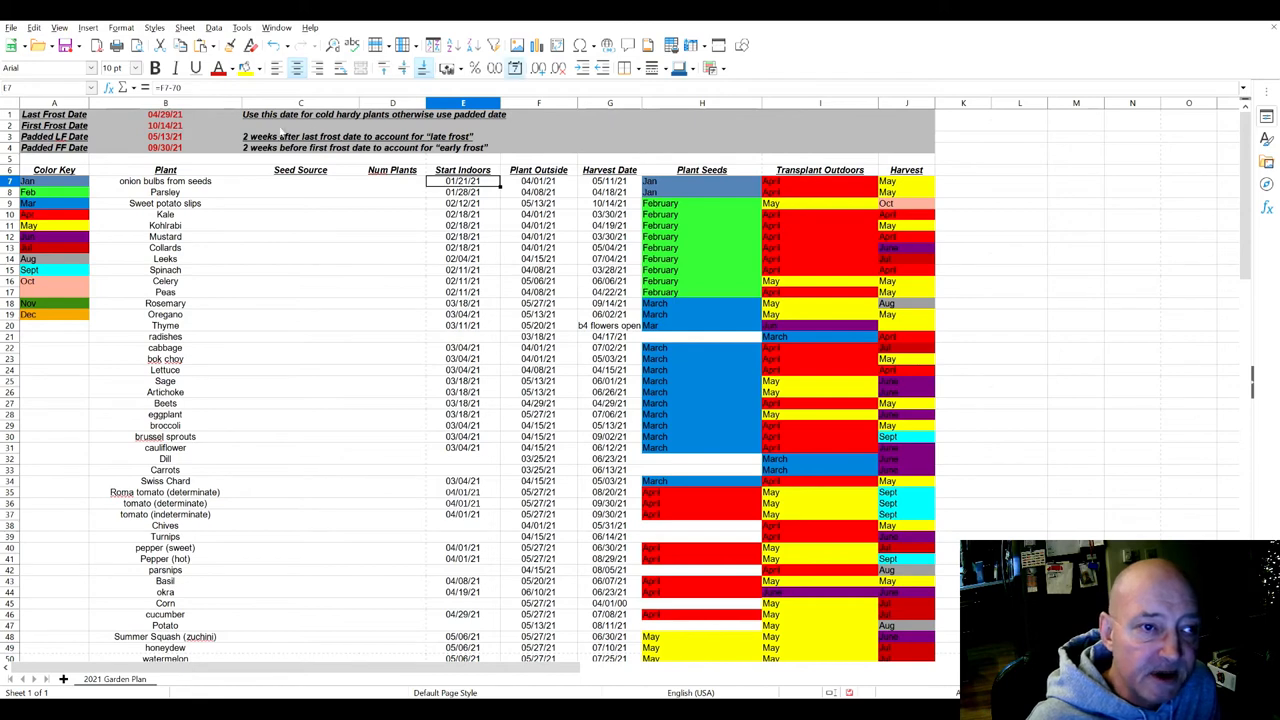
pyautogui.moveTo(285, 140)
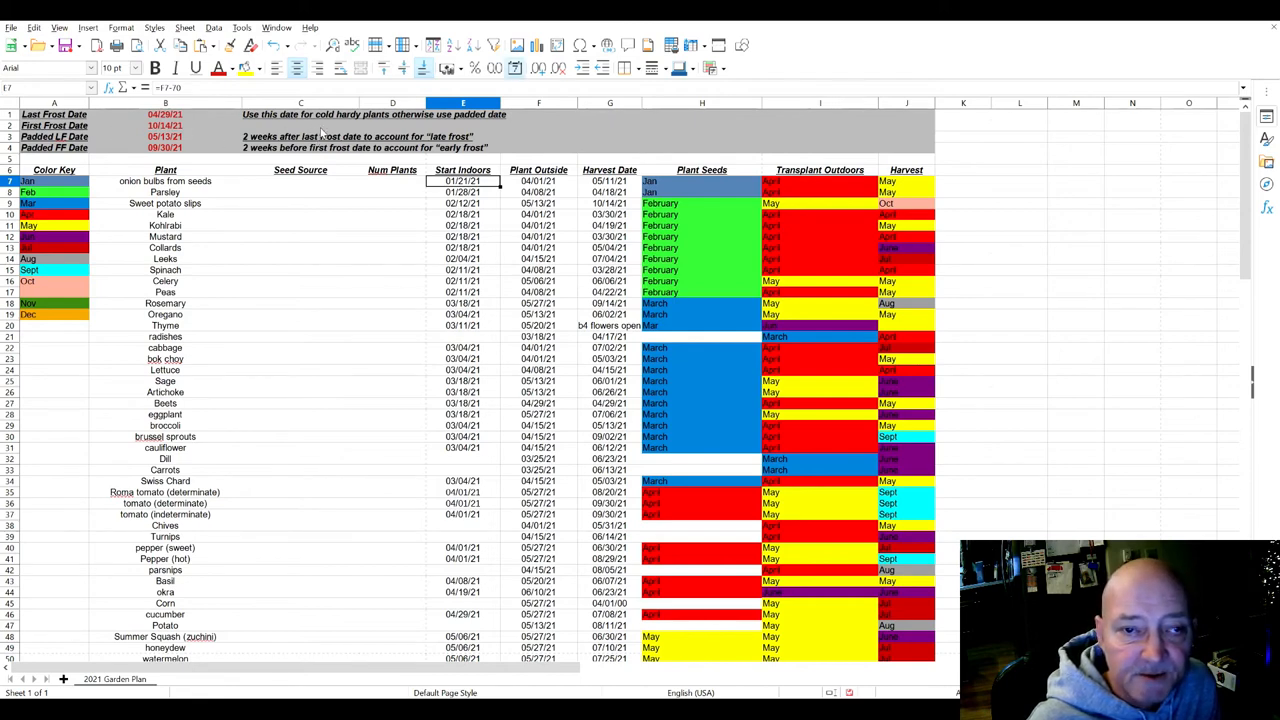
pyautogui.click(463, 192)
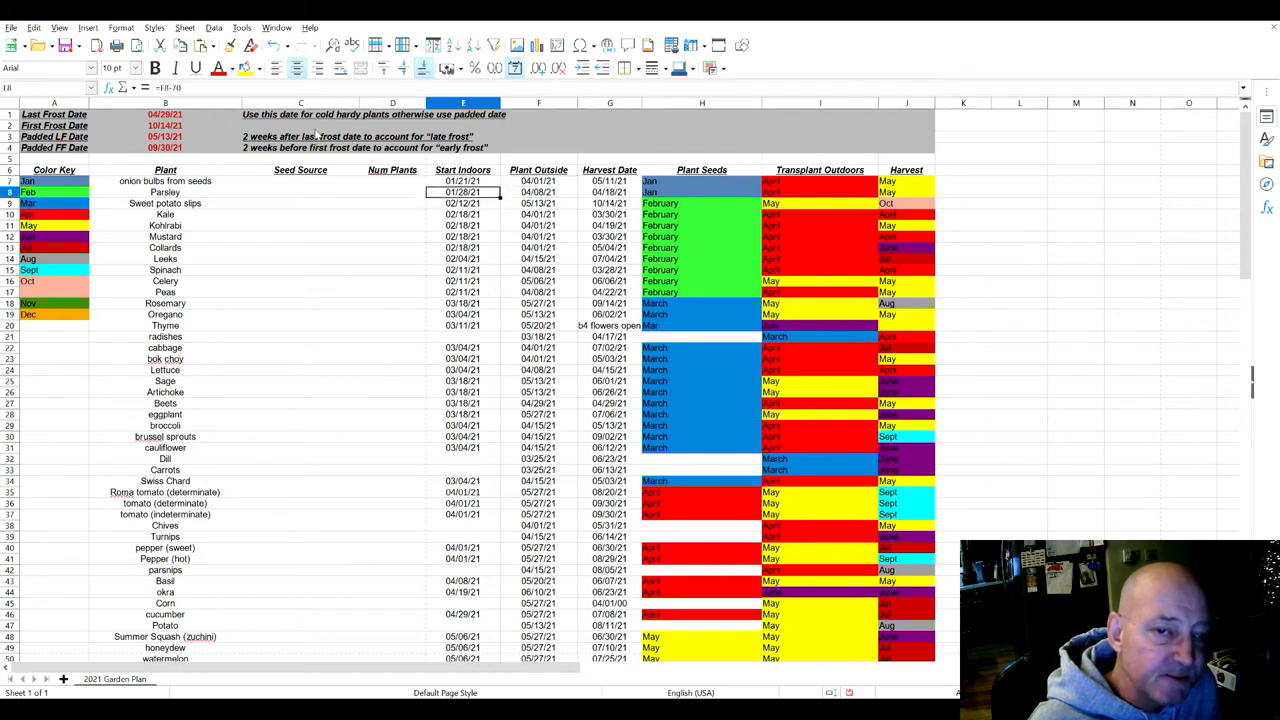
pyautogui.click(538, 181)
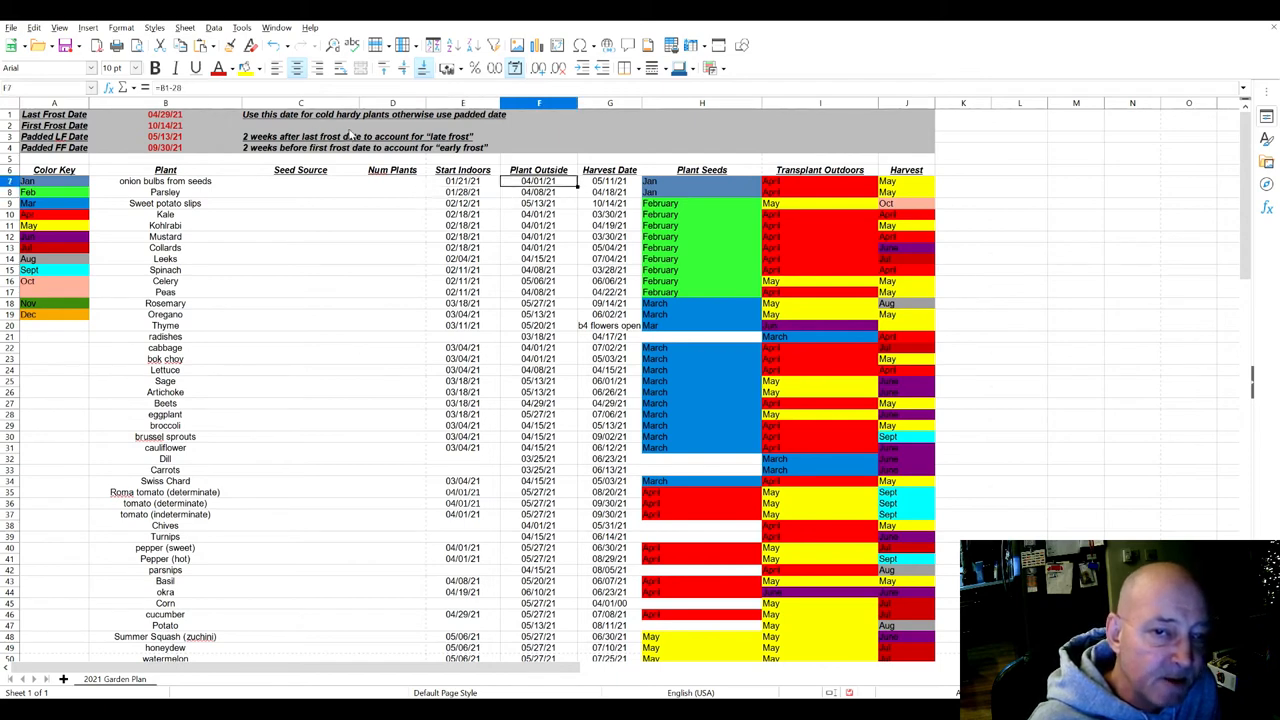
pyautogui.click(539, 192)
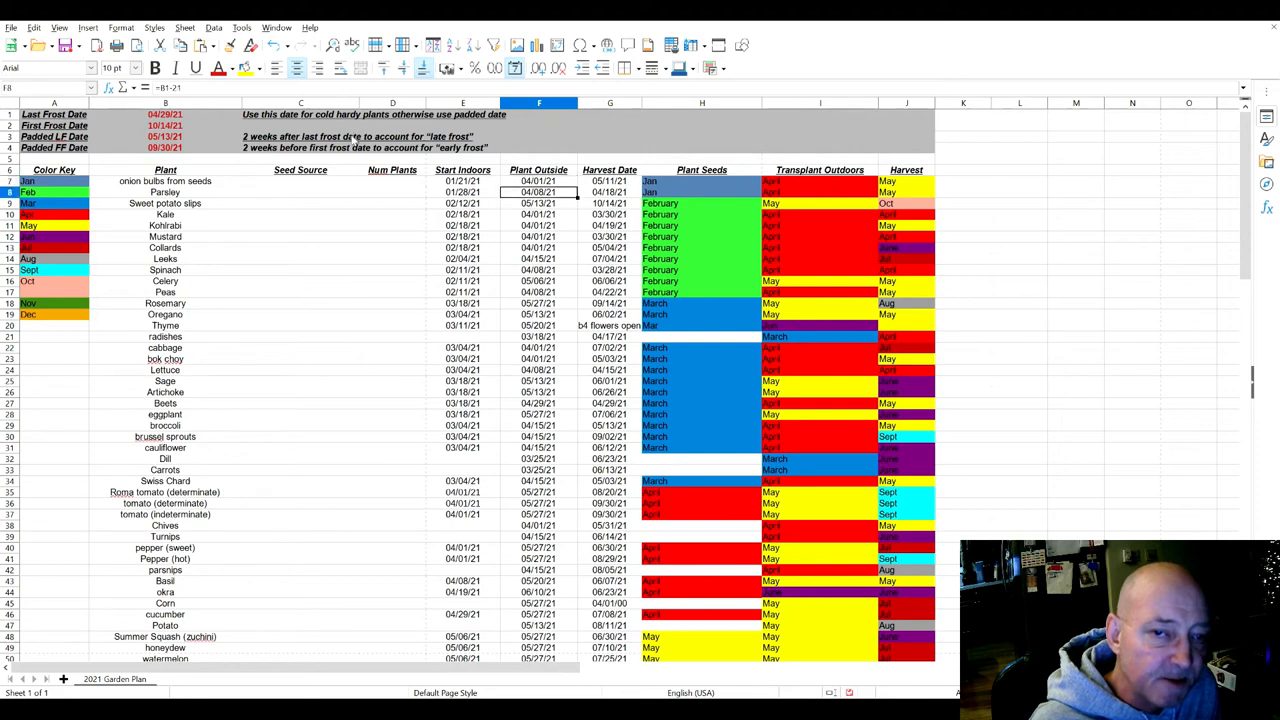
pyautogui.click(539, 181)
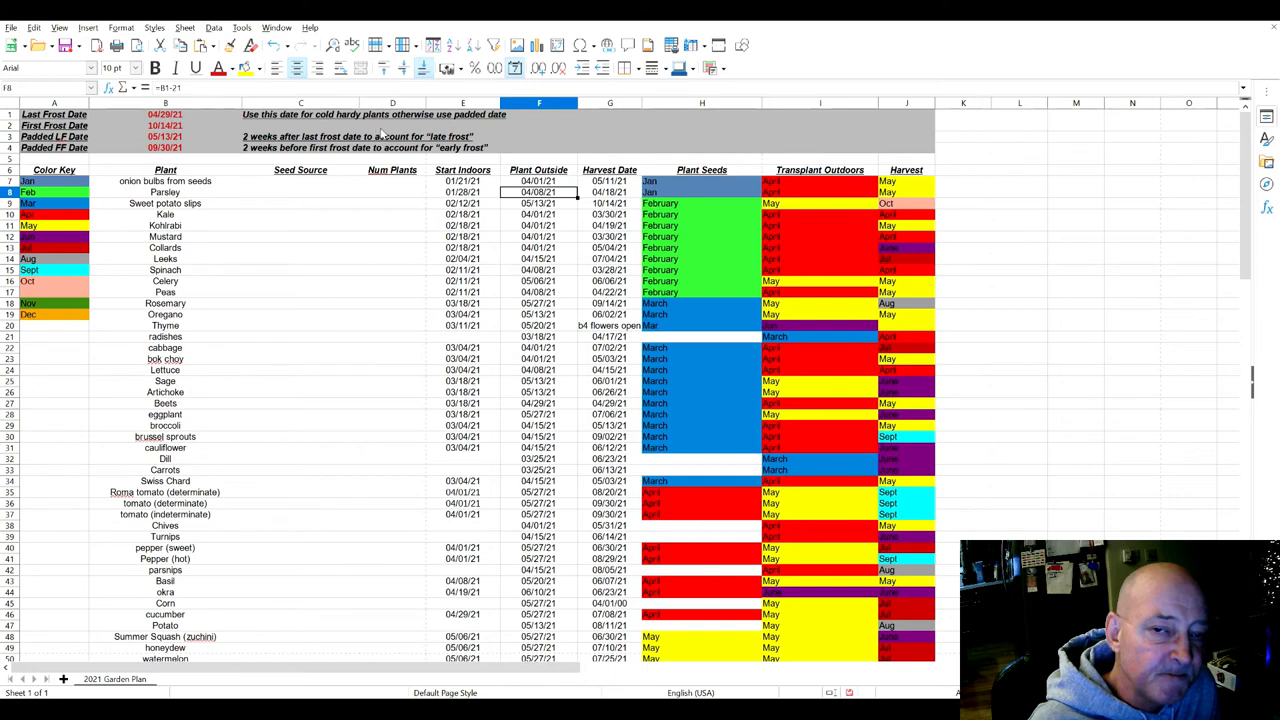
pyautogui.click(609, 192)
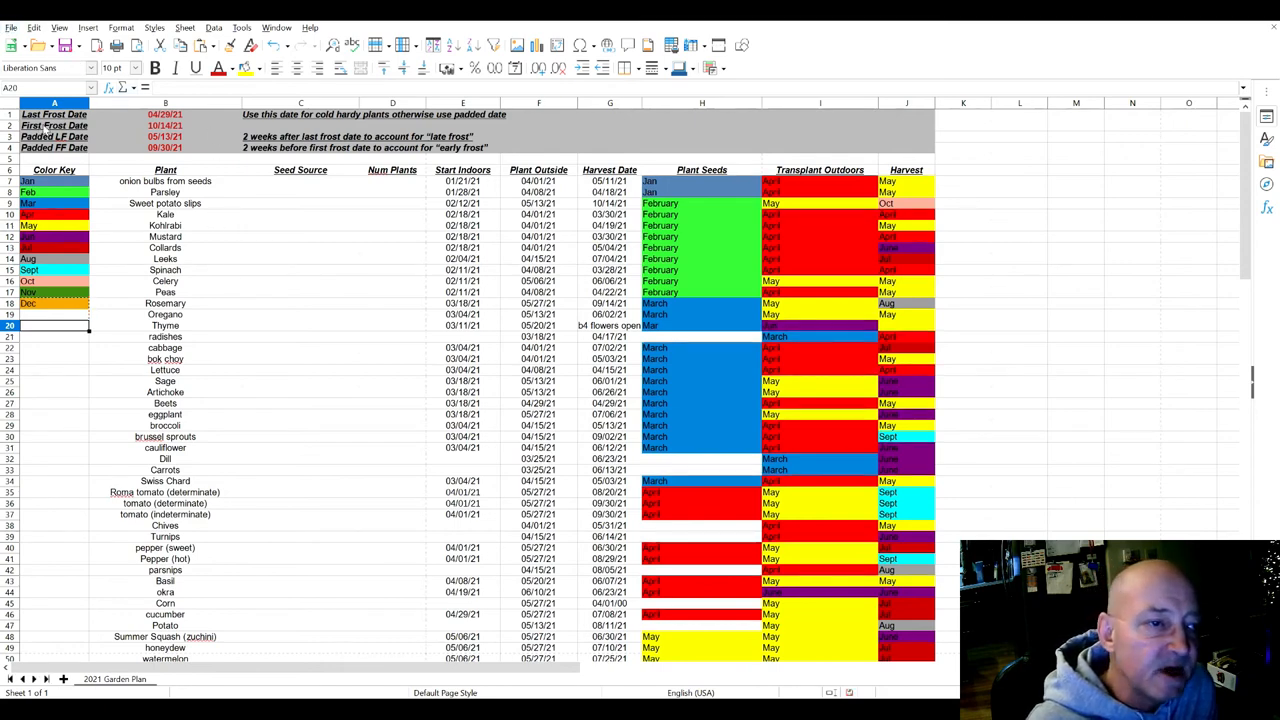
pyautogui.moveTo(740, 181)
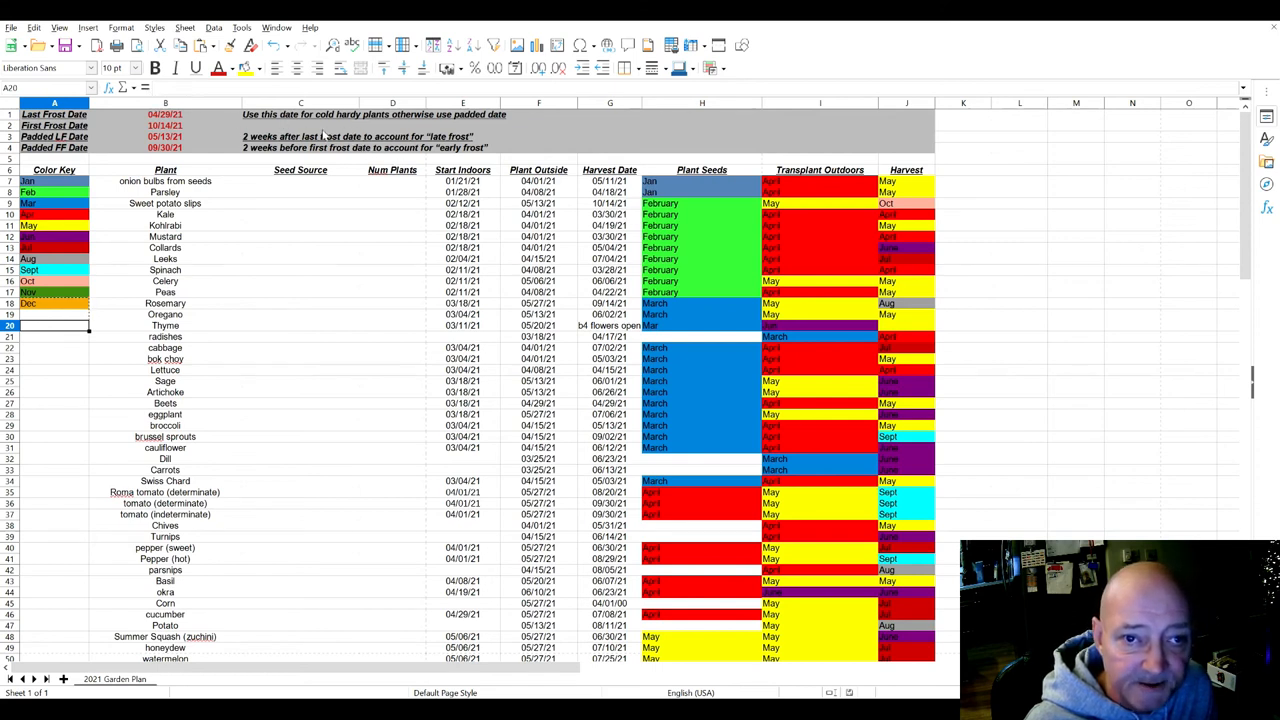
pyautogui.moveTo(350, 230)
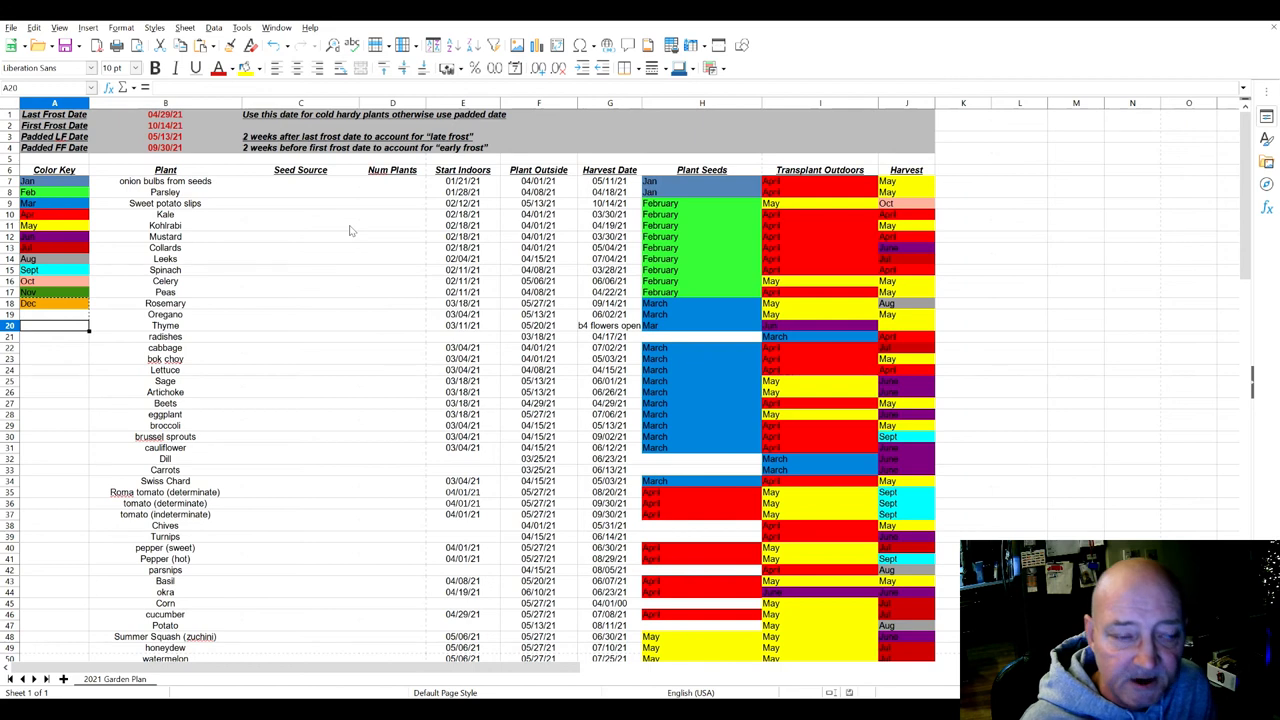
pyautogui.moveTo(330, 221)
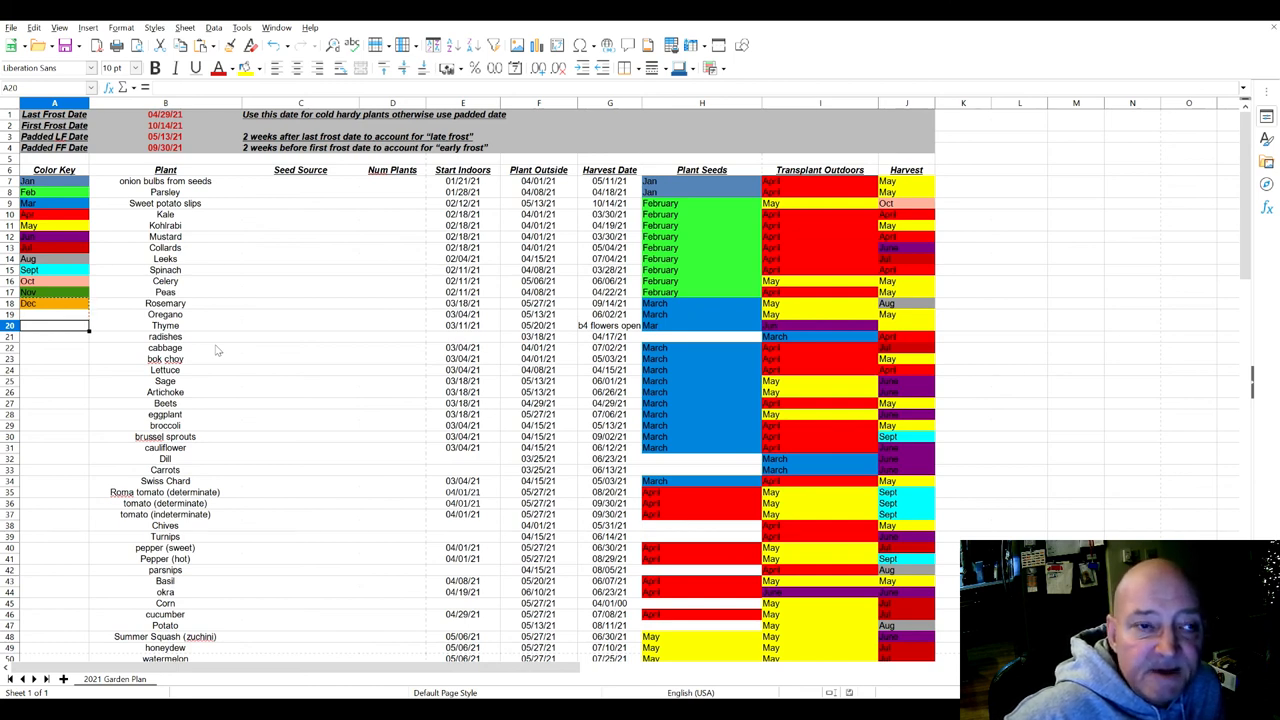
pyautogui.moveTo(337, 294)
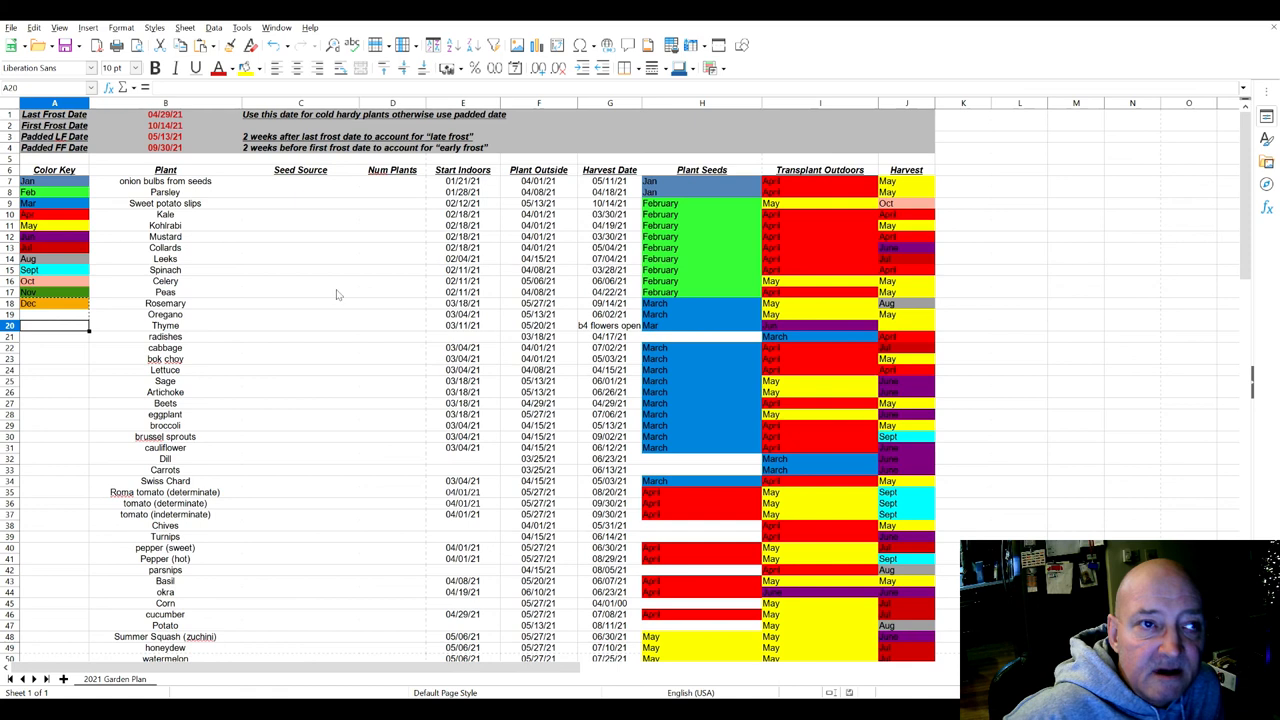